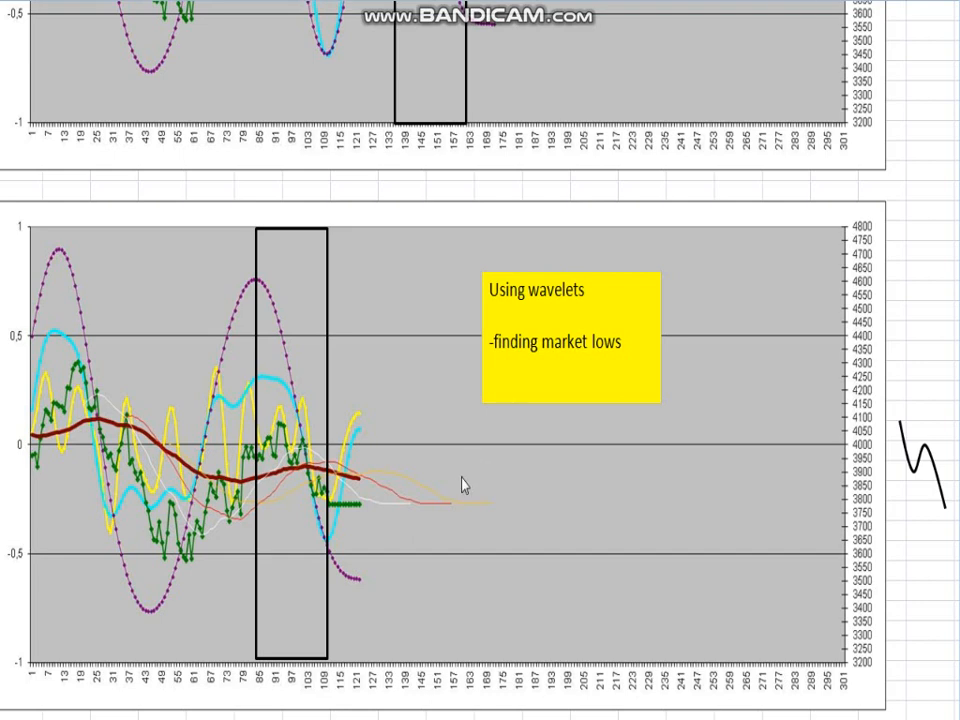
mouse_move(415, 449)
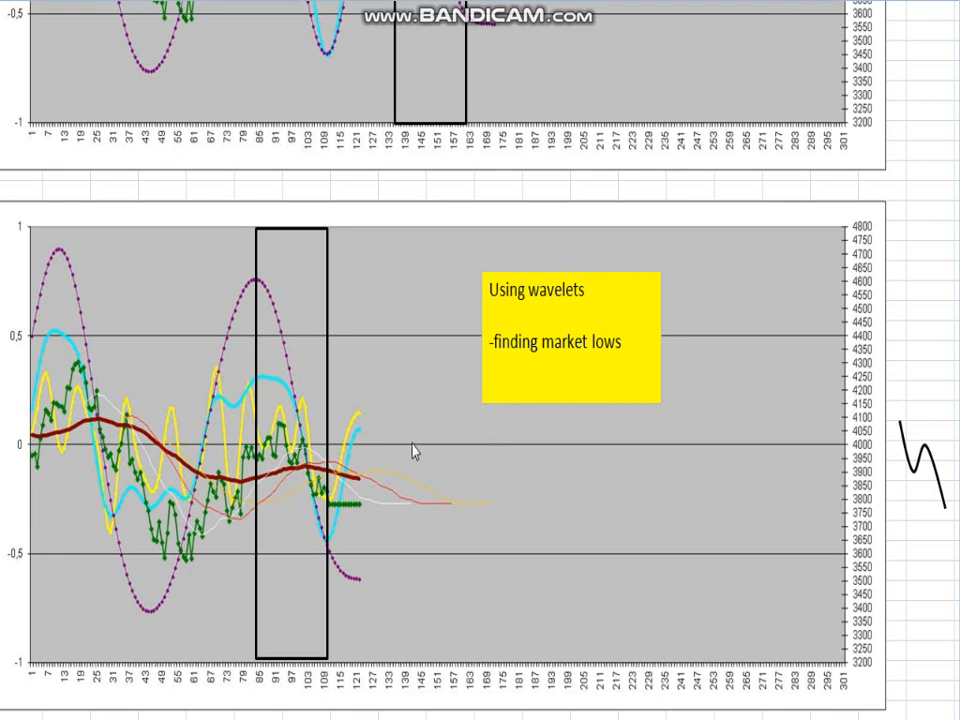
mouse_move(396, 240)
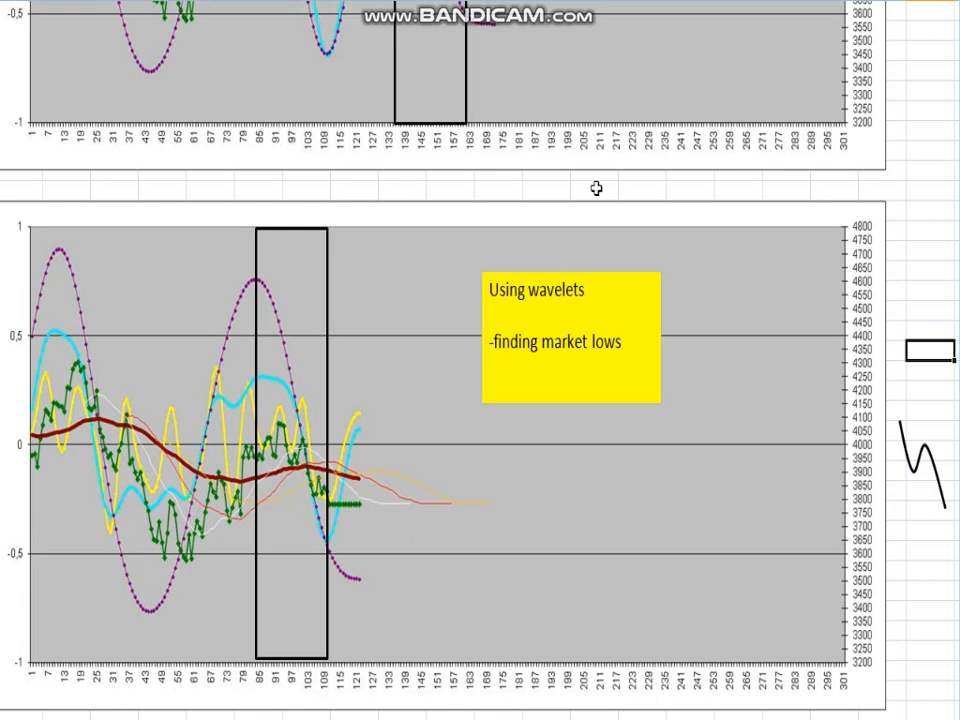
mouse_move(540, 208)
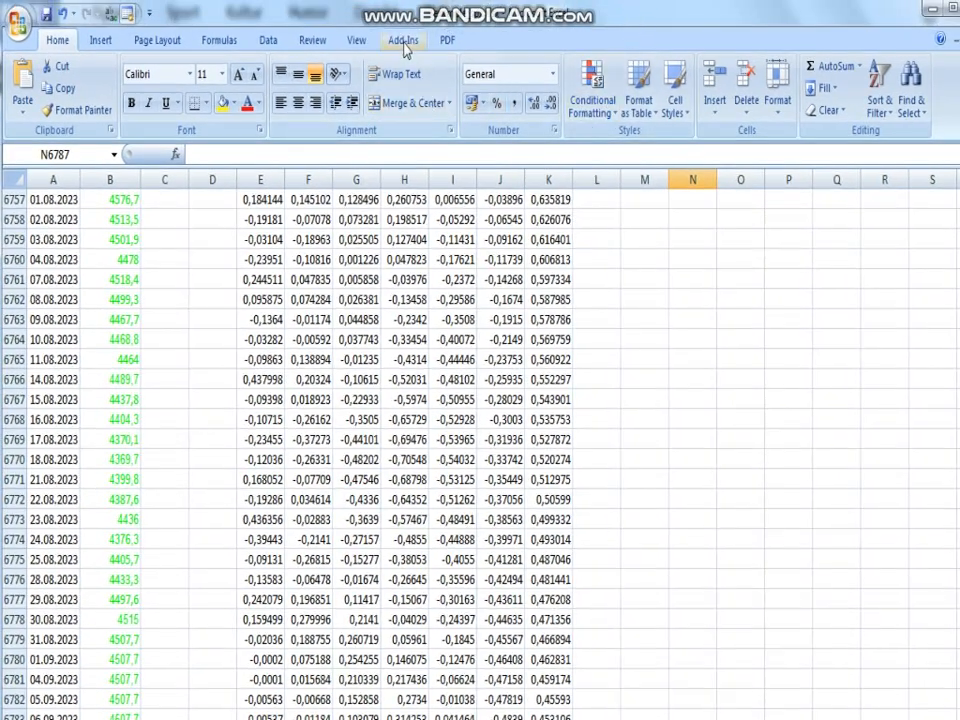
Show the Add-Ins commands and scroll to the end of the S&P data
click(403, 40)
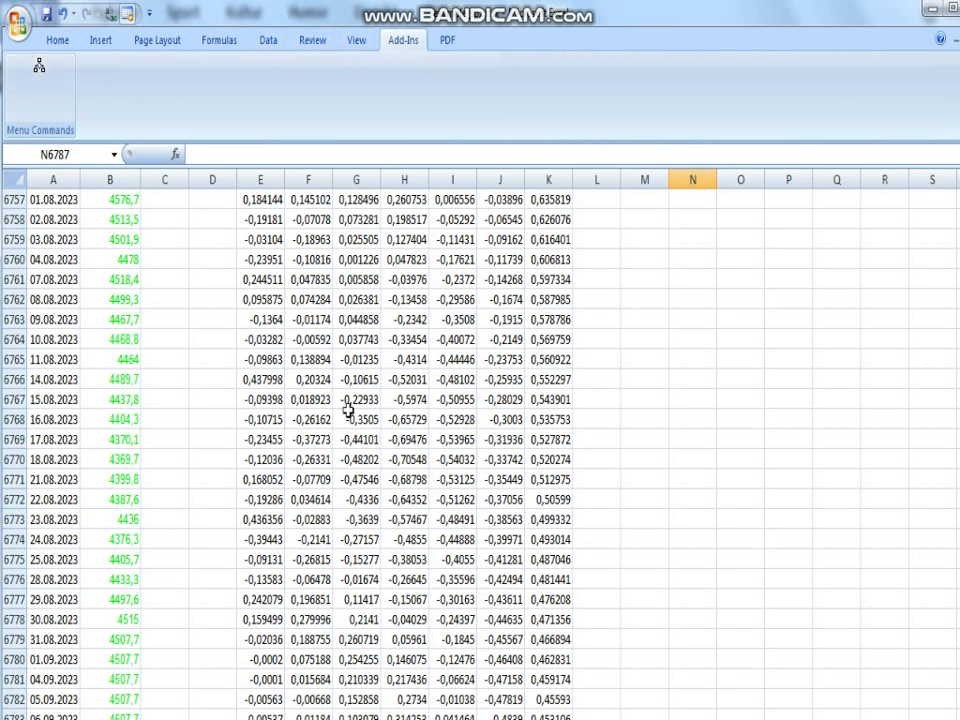
mouse_move(60, 328)
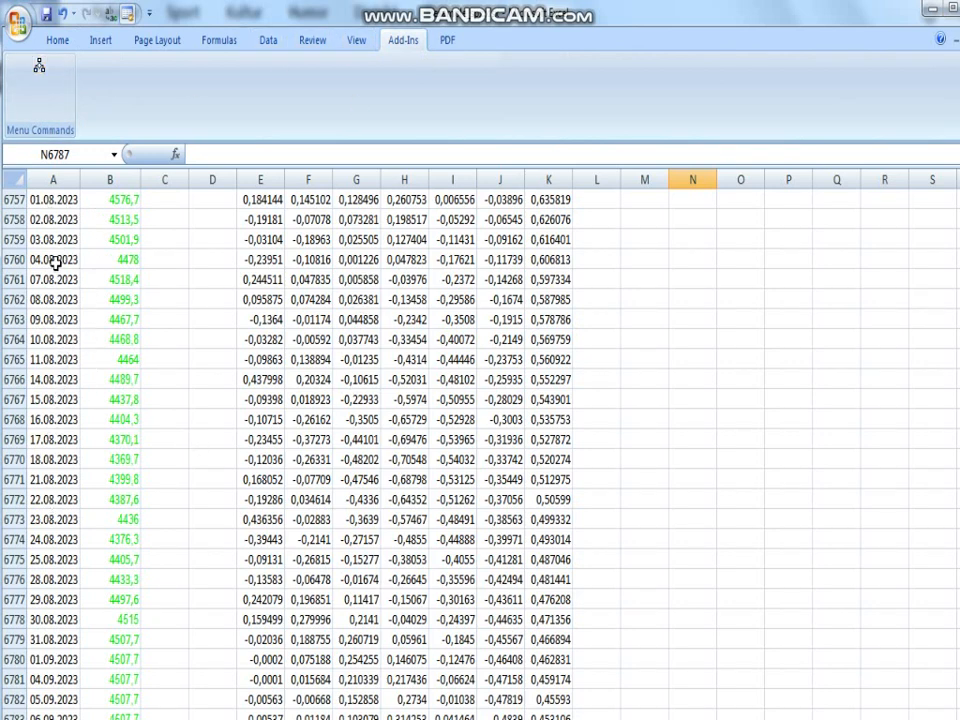
scroll(down, 3)
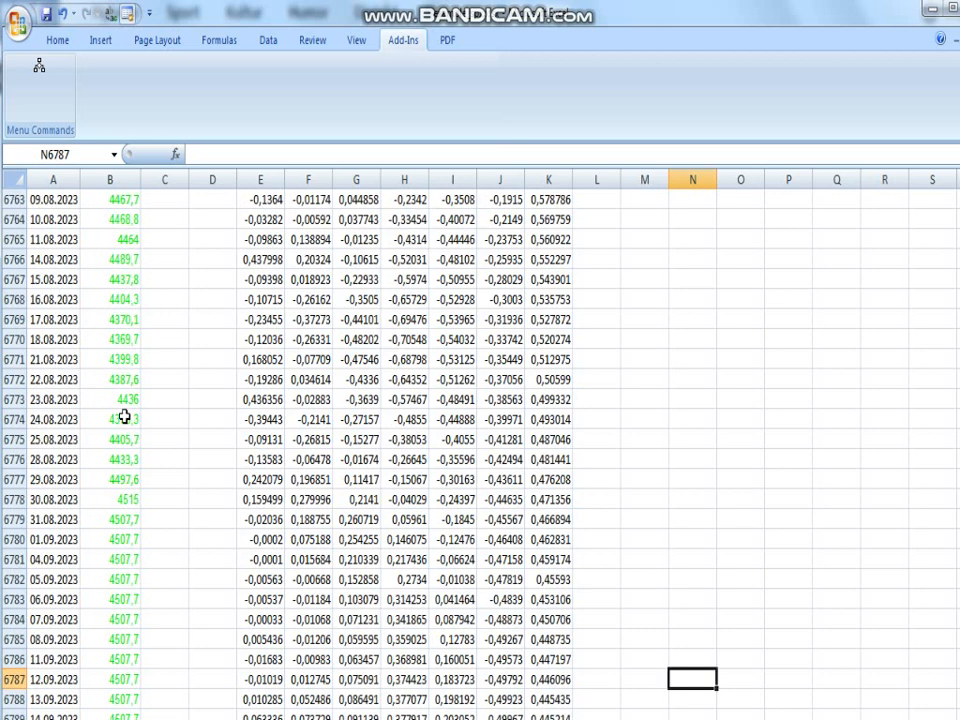
scroll(down, 3)
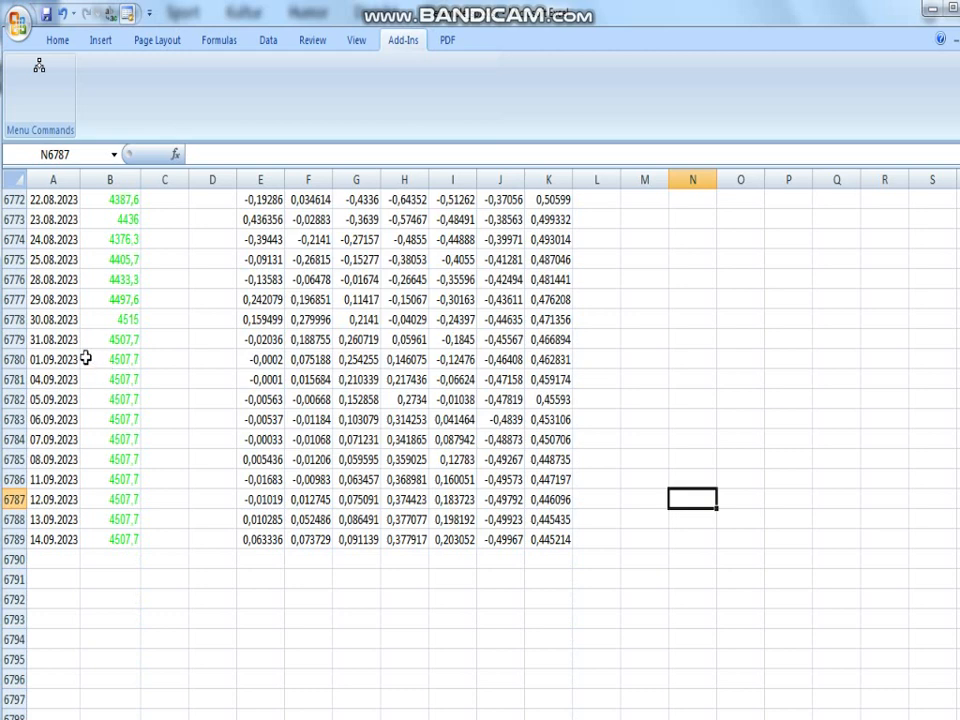
Check the 01.09–14.09.2023 close cells repeating 4507,7 and launch the wavelet transform tool
drag(52, 359, 52, 459)
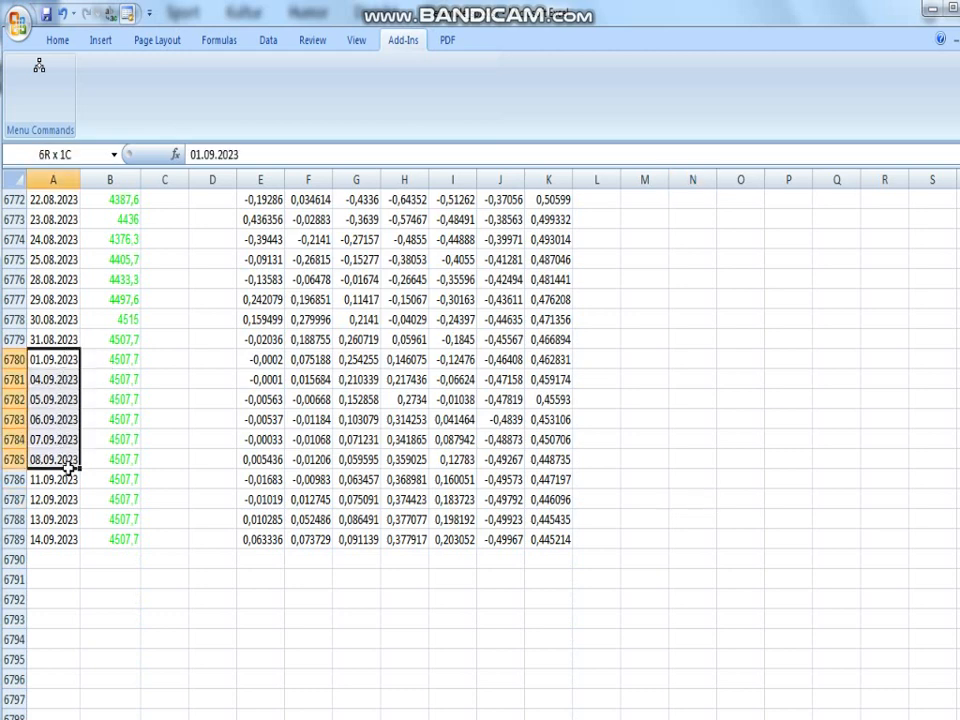
click(53, 359)
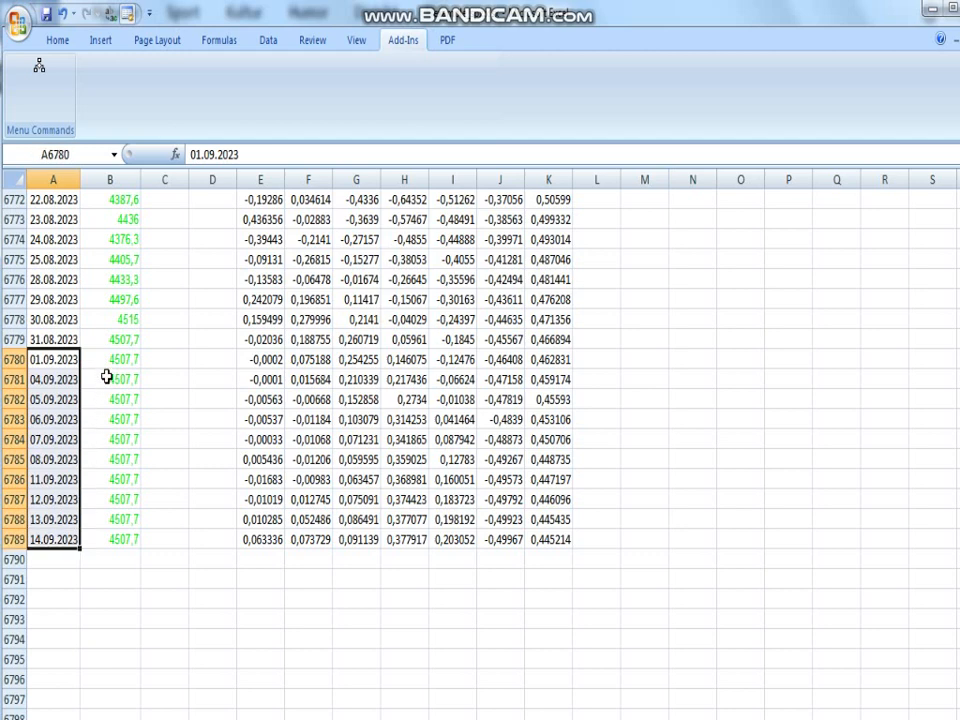
click(110, 359)
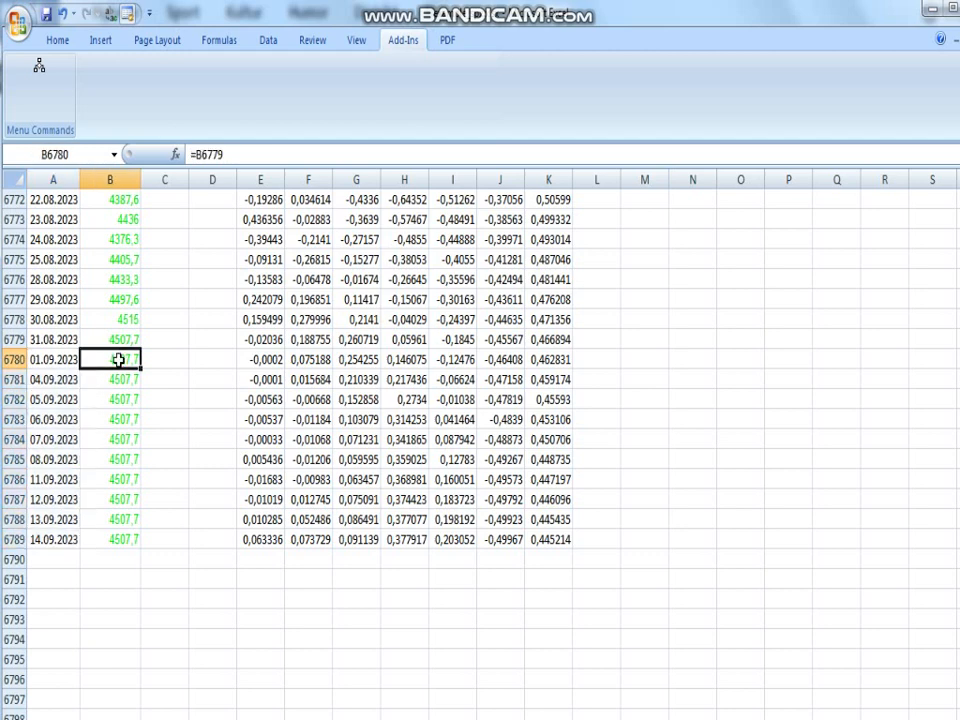
click(110, 339)
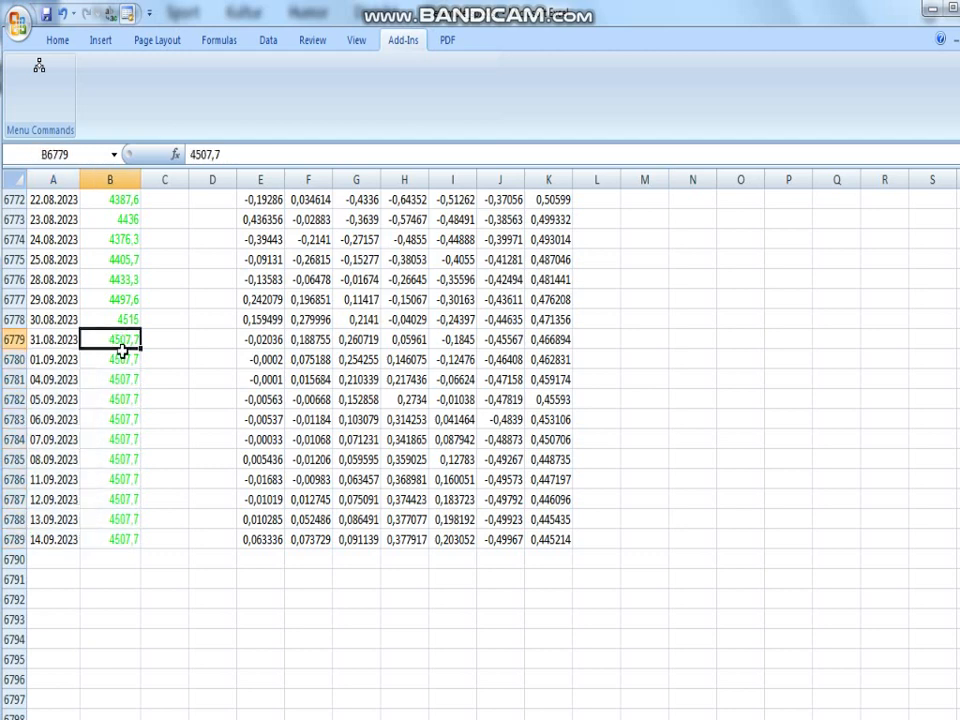
mouse_move(162, 199)
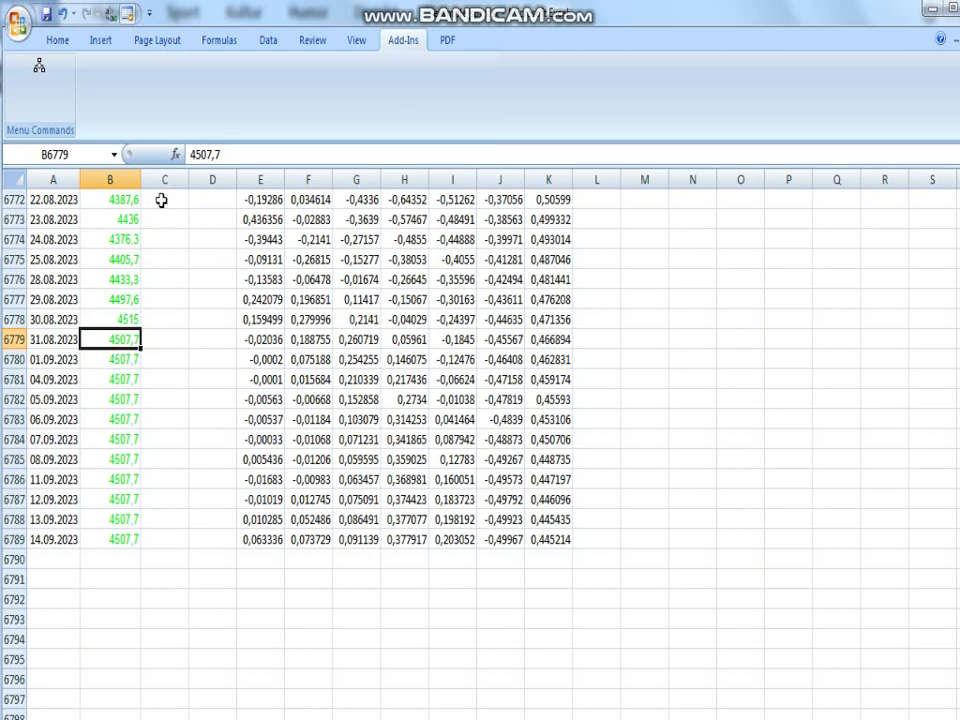
click(38, 65)
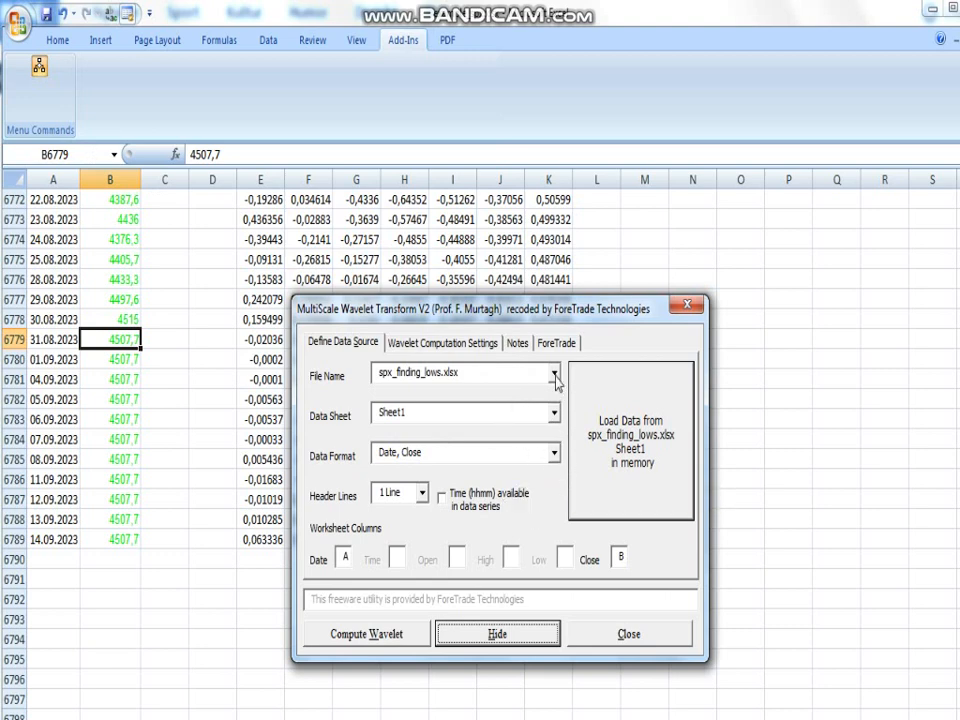
Point the wavelet tool at example_spx.xlsx, with output starting in column E
click(554, 372)
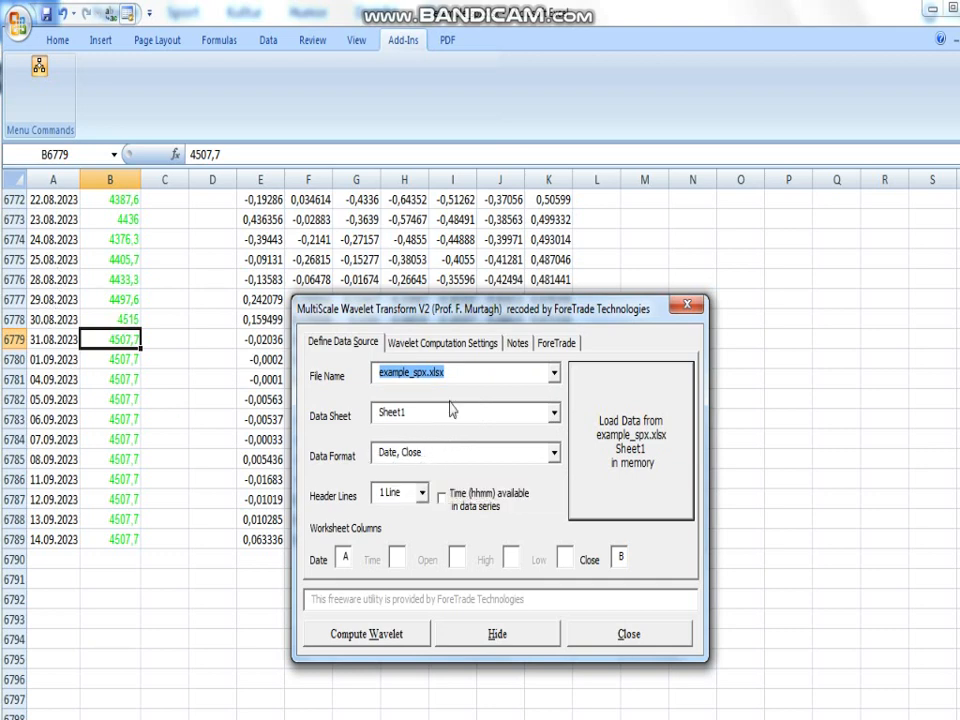
click(442, 342)
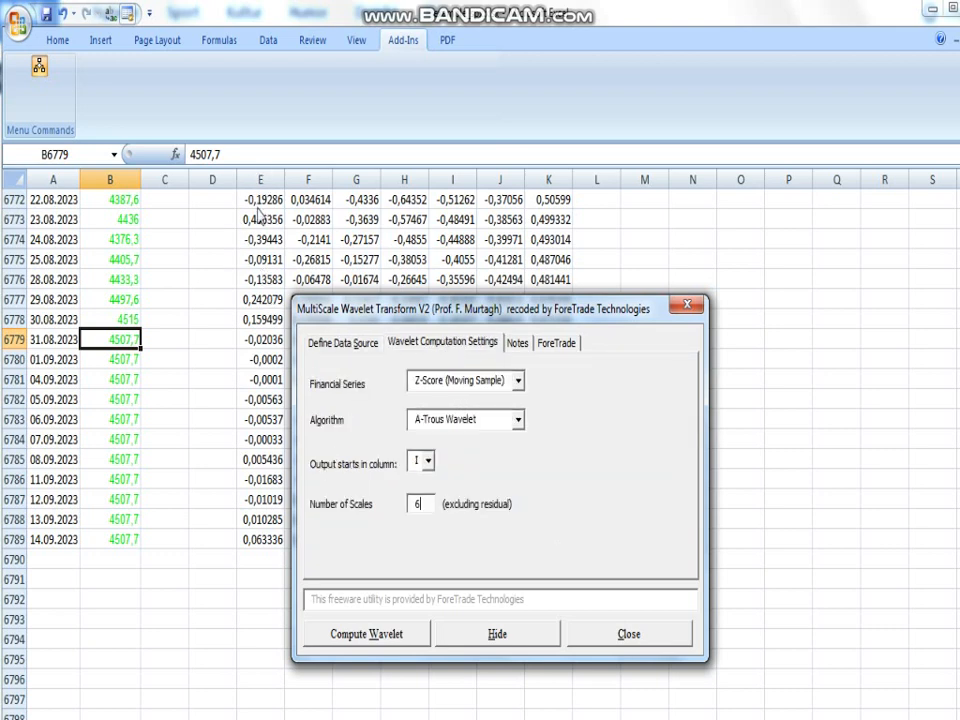
click(433, 460)
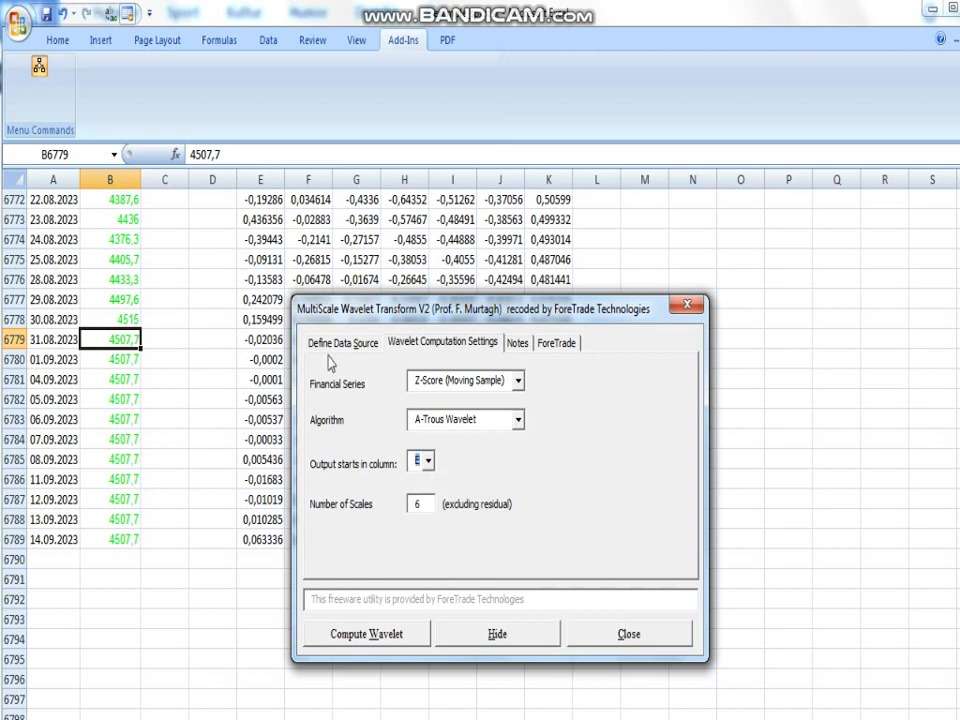
click(342, 342)
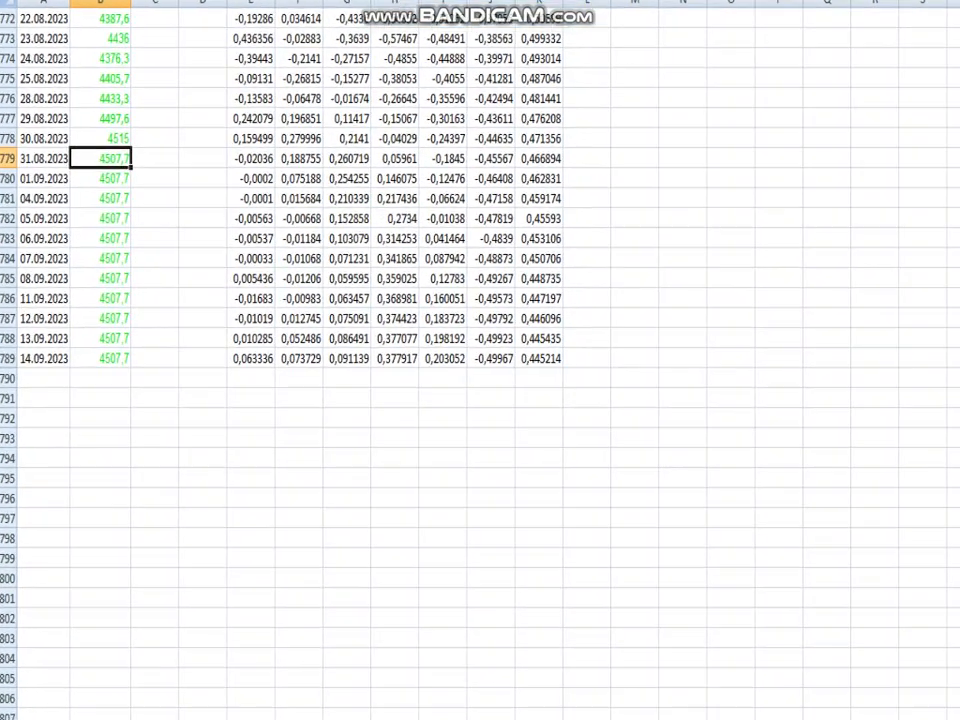
scroll(up, 3)
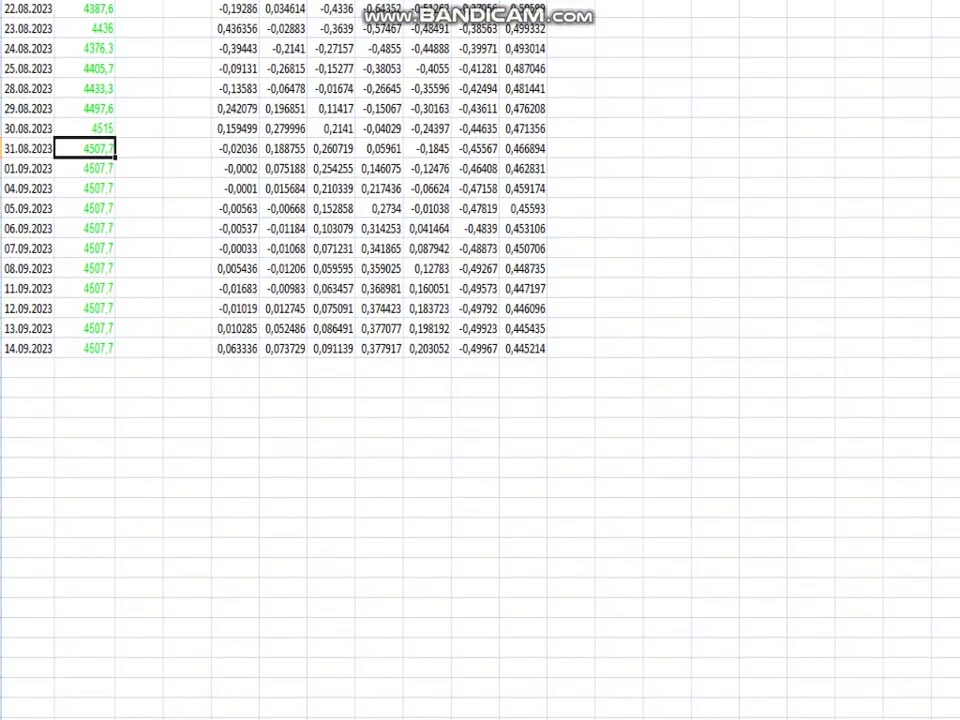
scroll(up, 3)
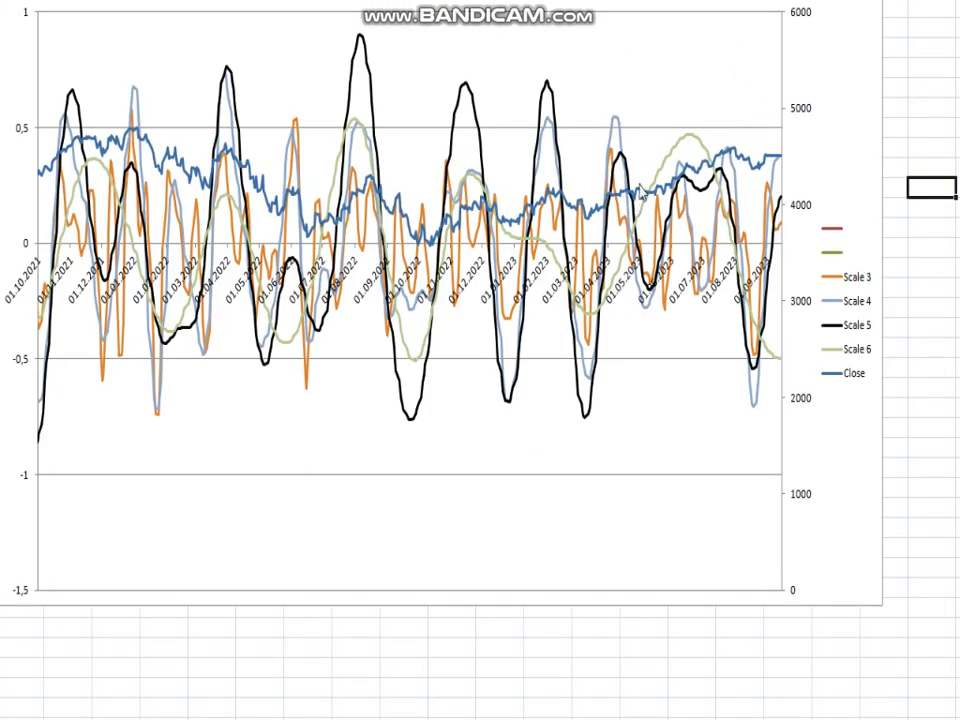
mouse_move(846, 268)
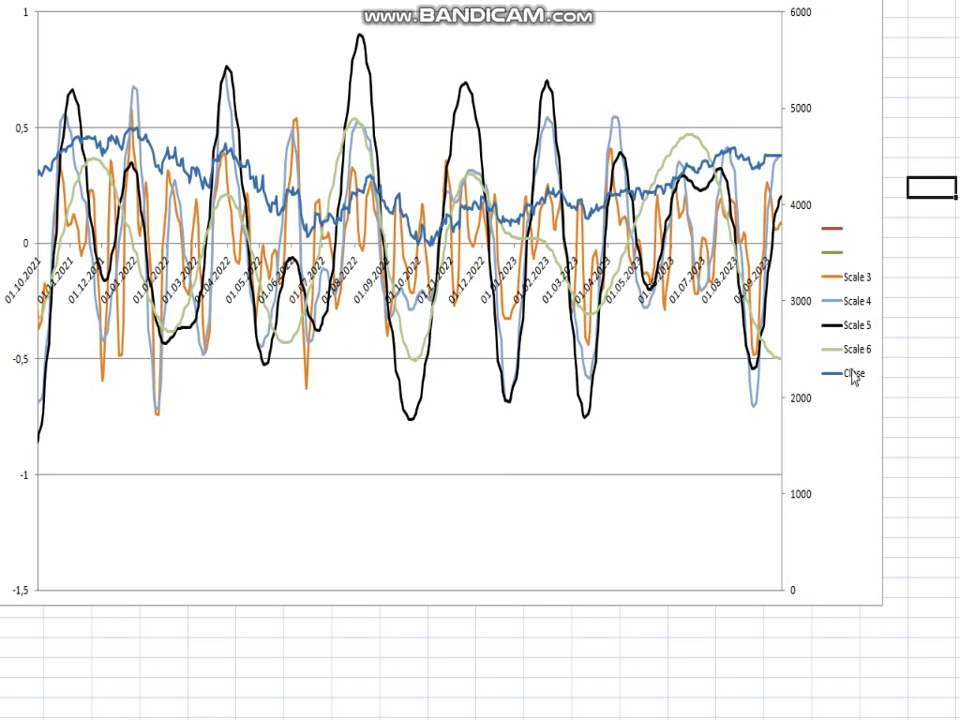
mouse_move(440, 158)
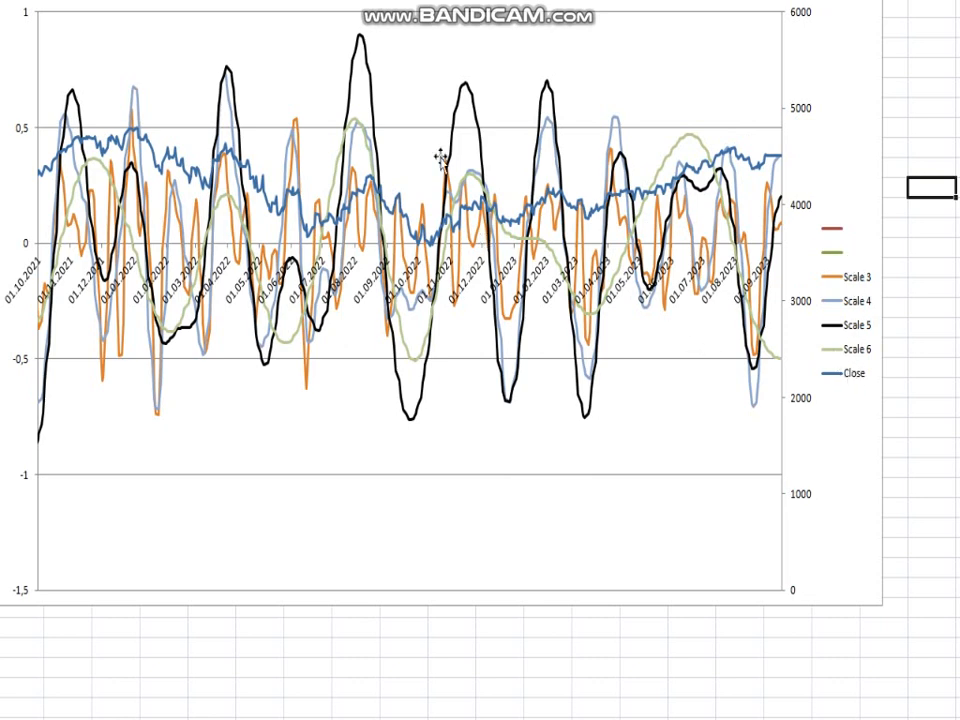
mouse_move(614, 218)
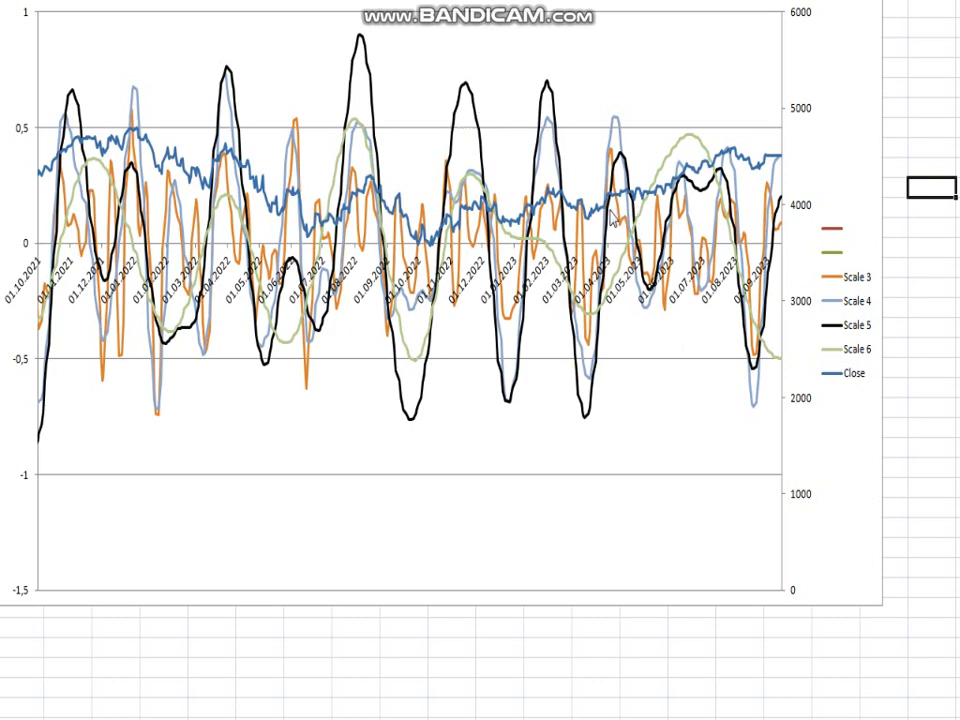
mouse_move(855, 290)
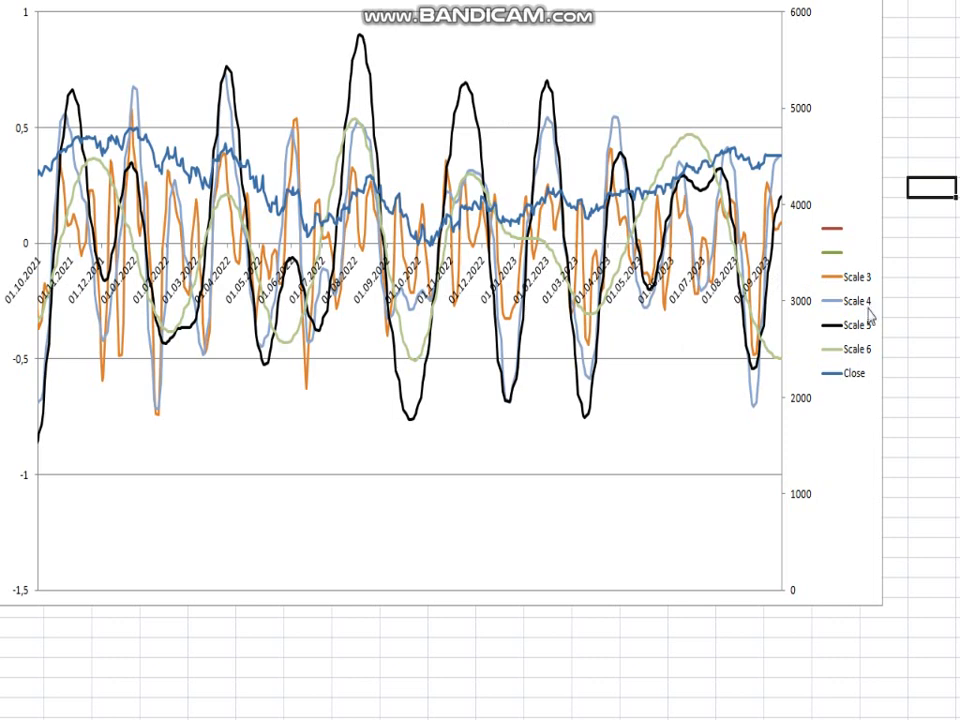
mouse_move(852, 345)
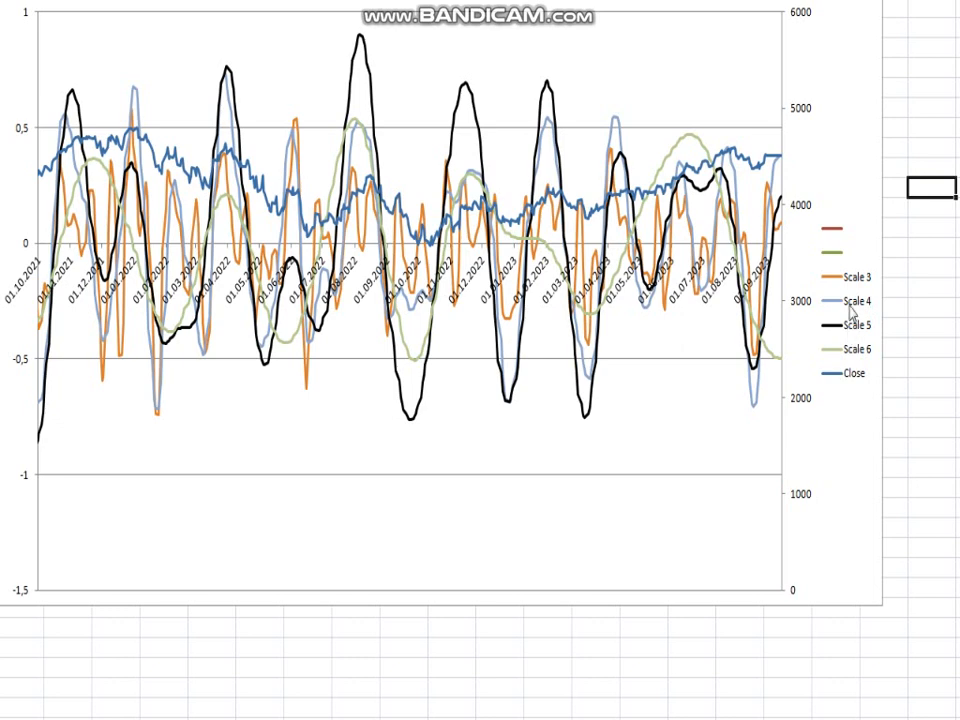
mouse_move(670, 390)
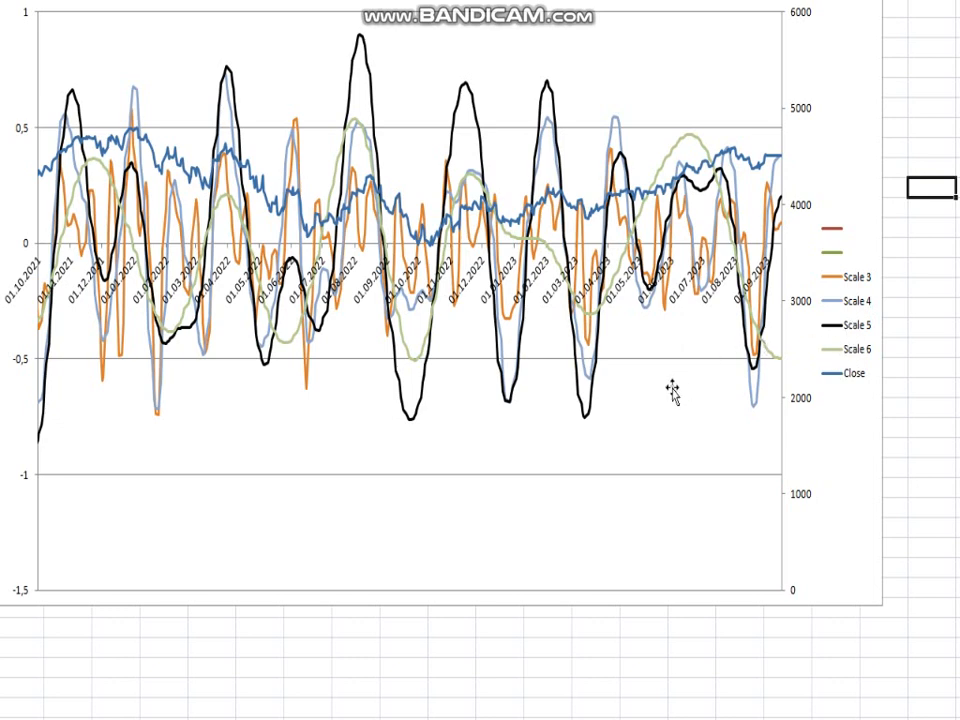
mouse_move(670, 390)
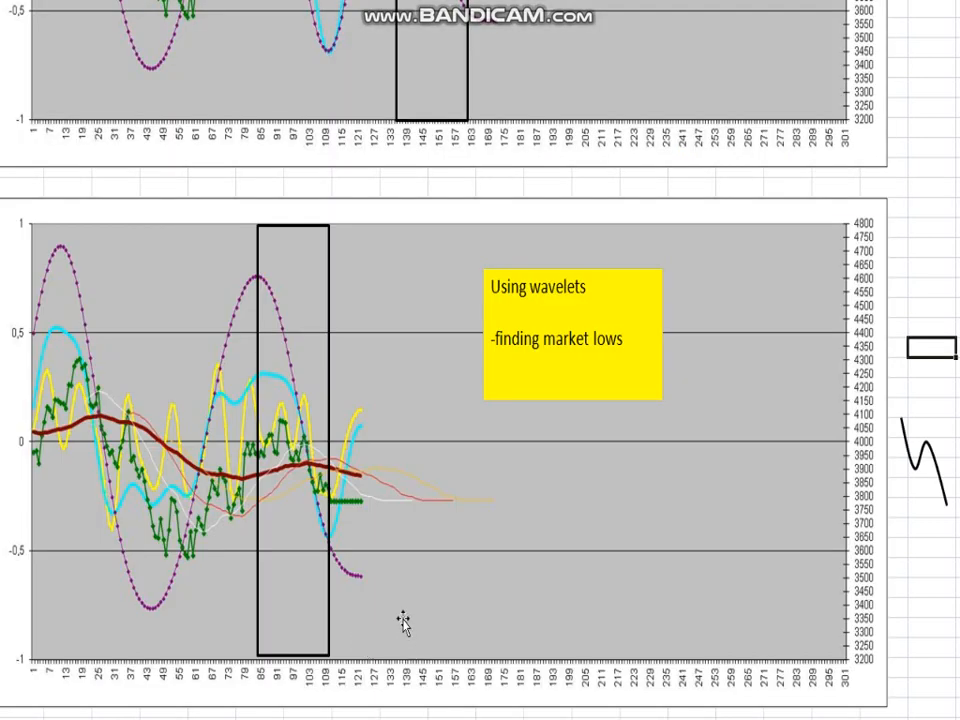
mouse_move(252, 525)
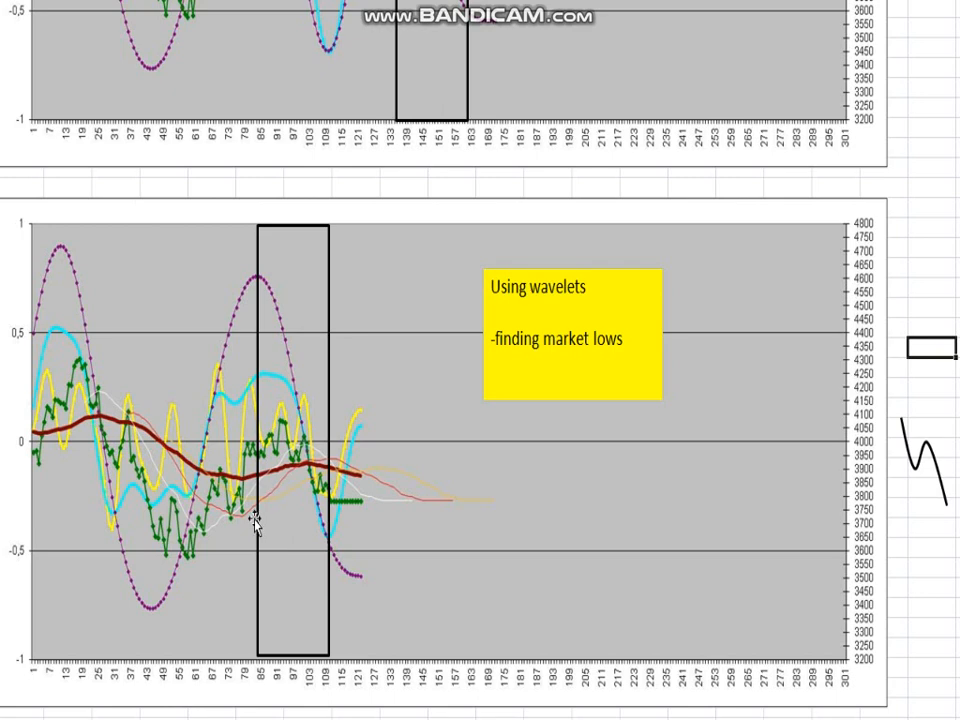
mouse_move(258, 540)
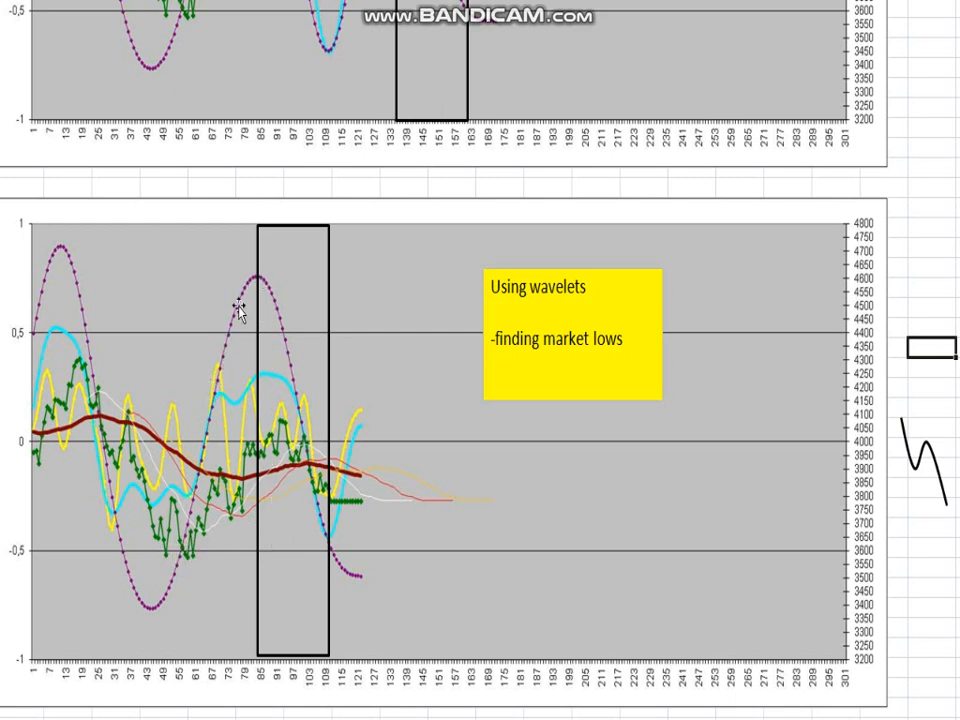
mouse_move(228, 325)
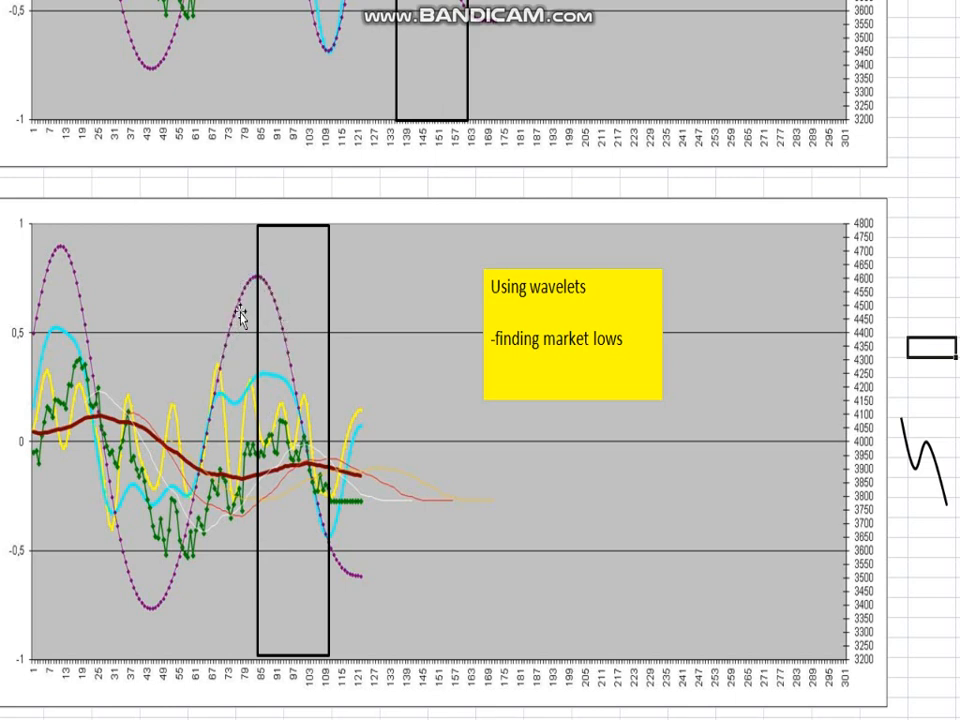
mouse_move(308, 405)
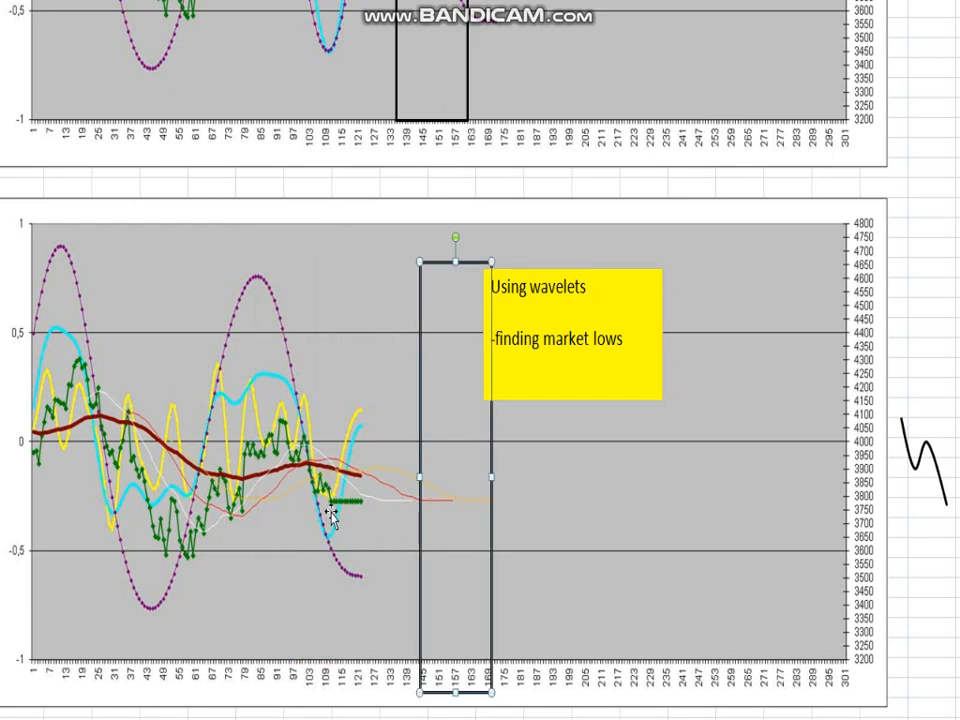
mouse_move(367, 477)
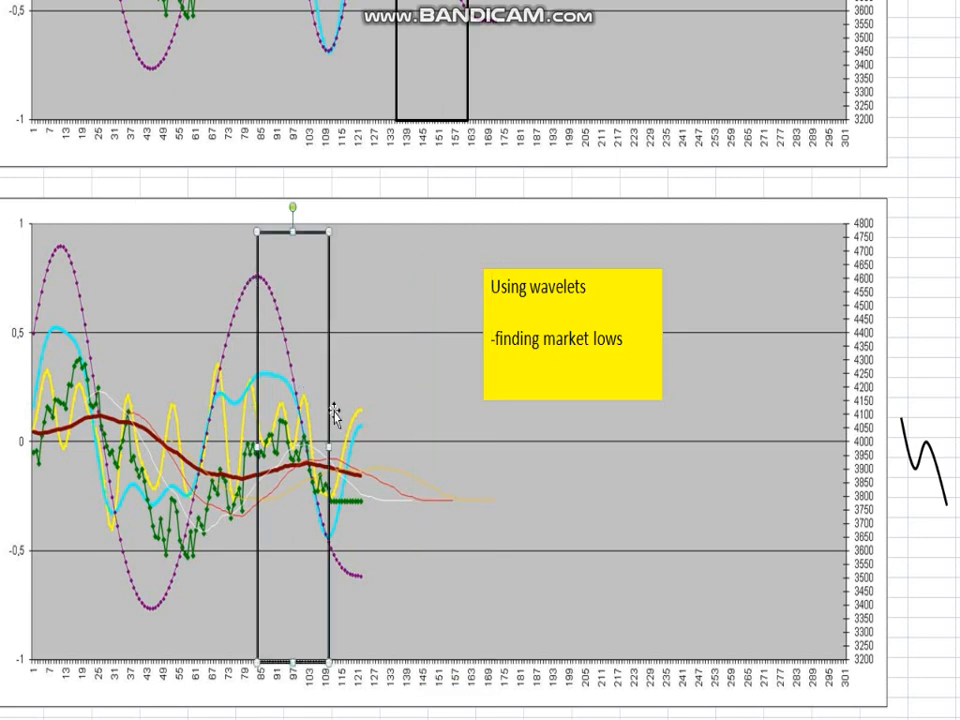
mouse_move(340, 360)
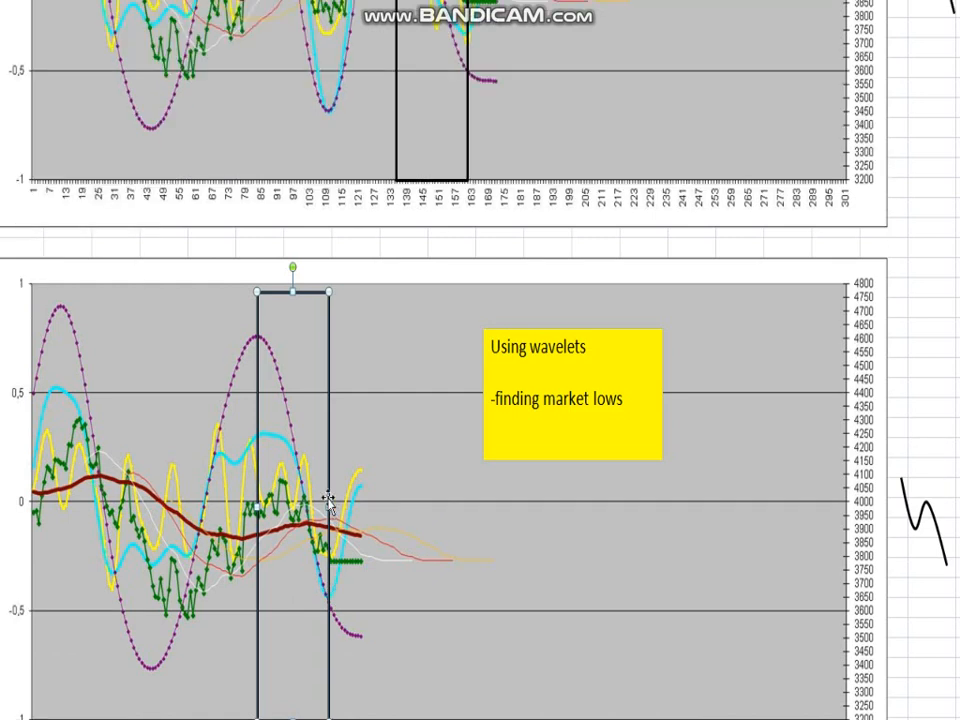
Scroll down to the finding-market-lows chart with its timing rectangle over bars 85–109
scroll(down, 3)
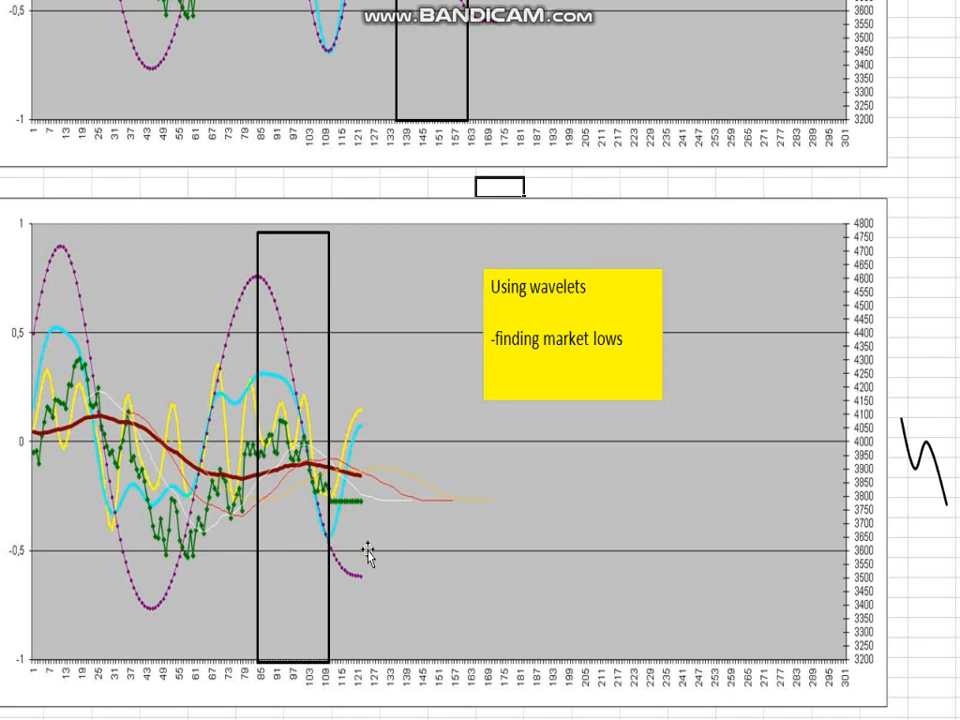
mouse_move(336, 516)
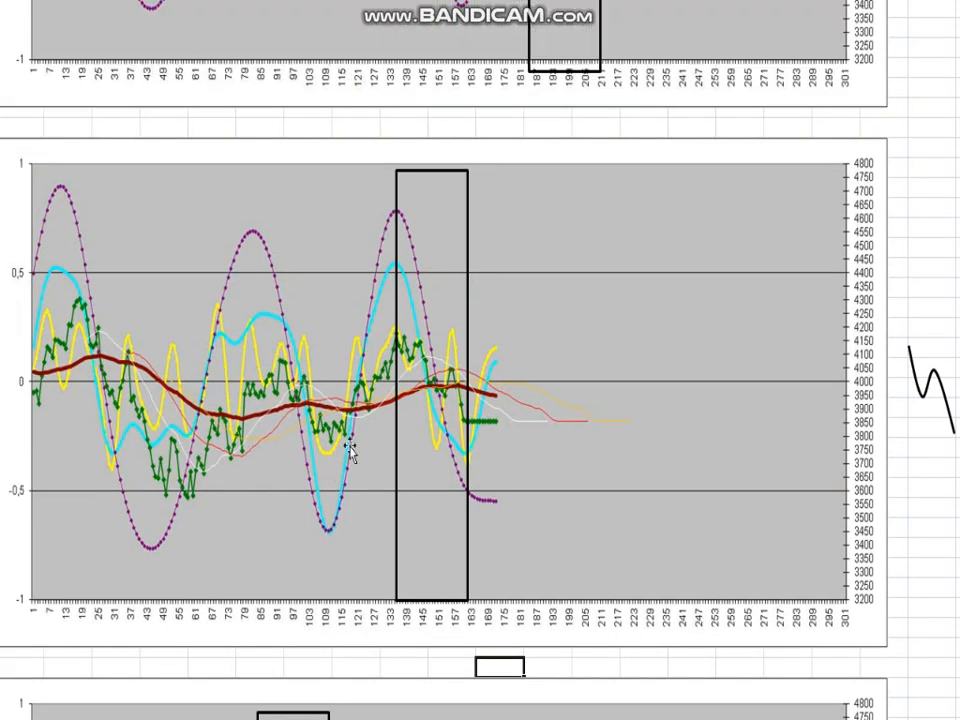
mouse_move(470, 435)
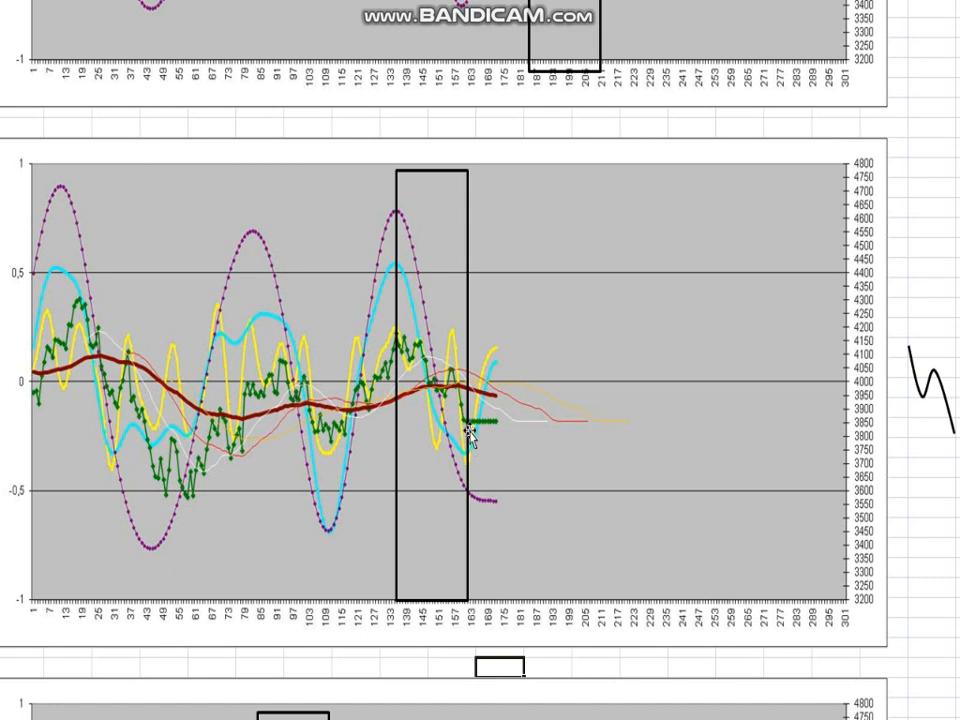
mouse_move(450, 315)
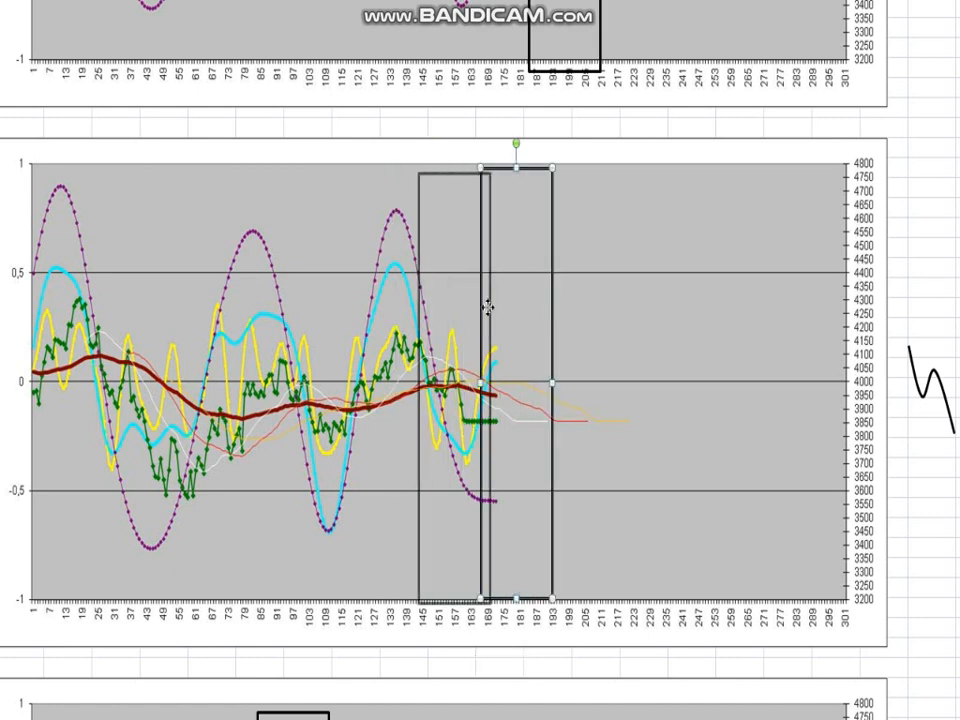
Try the rectangle over later bars, then place a wave-shape copy beside the price lines
drag(485, 305, 420, 210)
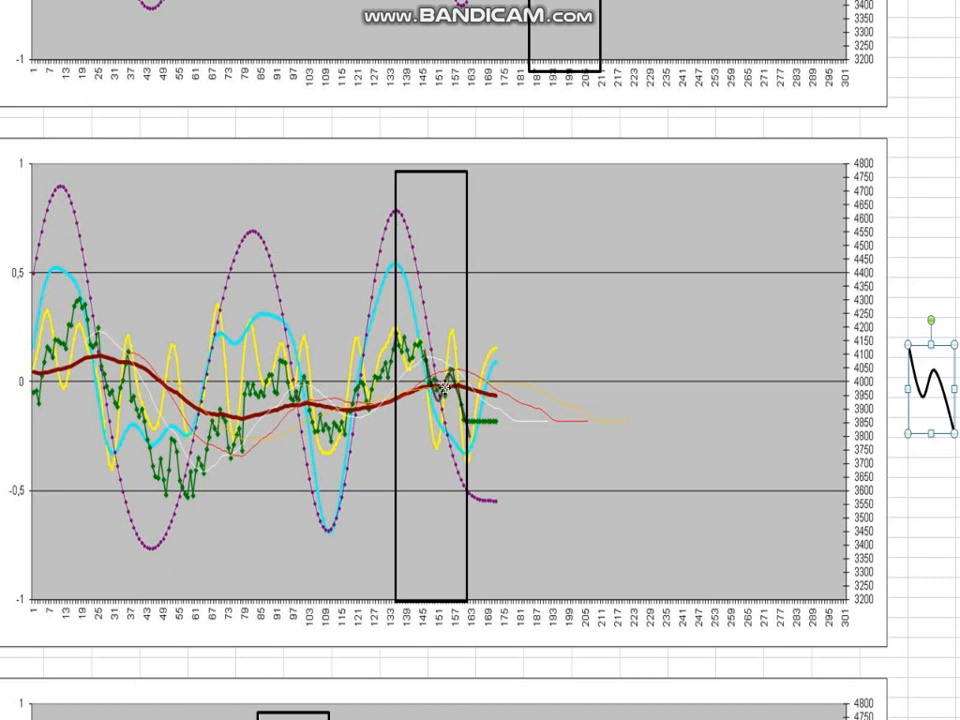
mouse_move(445, 390)
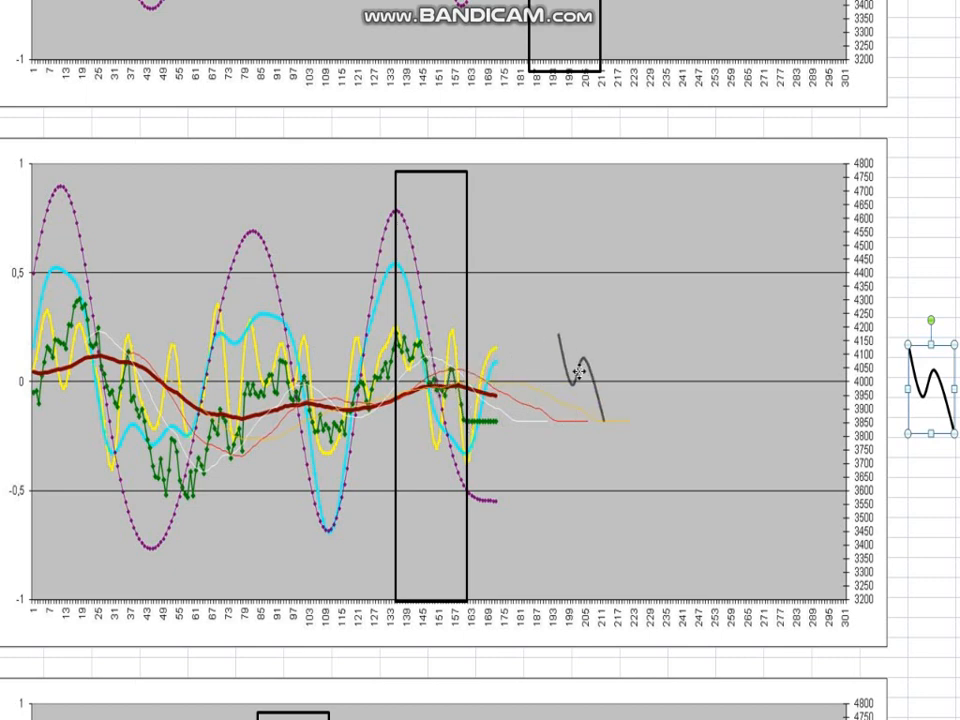
drag(925, 390, 580, 390)
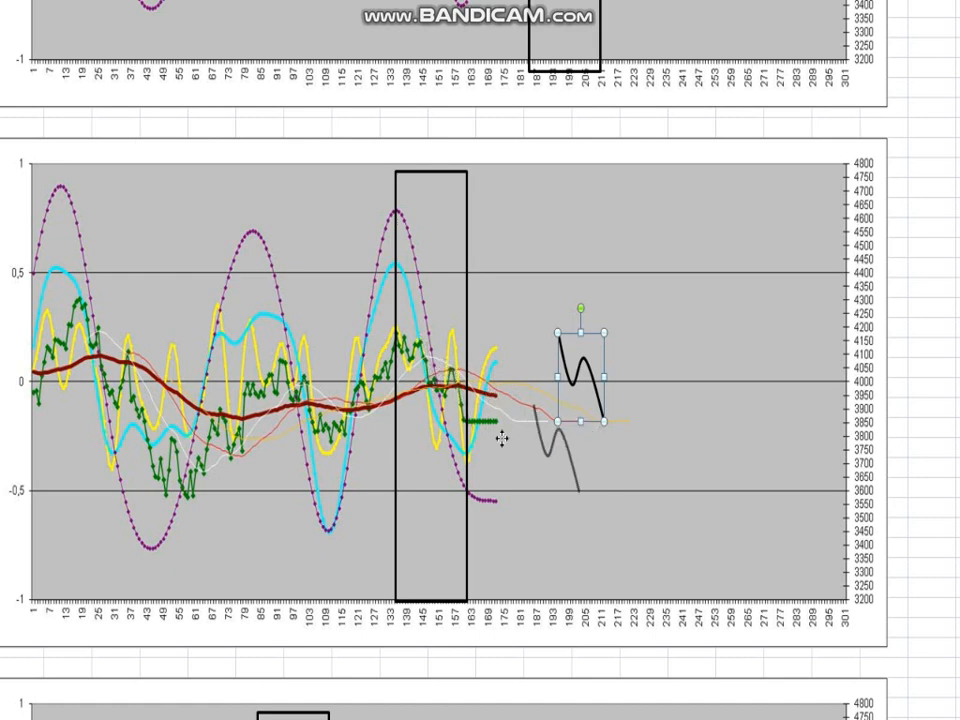
drag(580, 375, 615, 415)
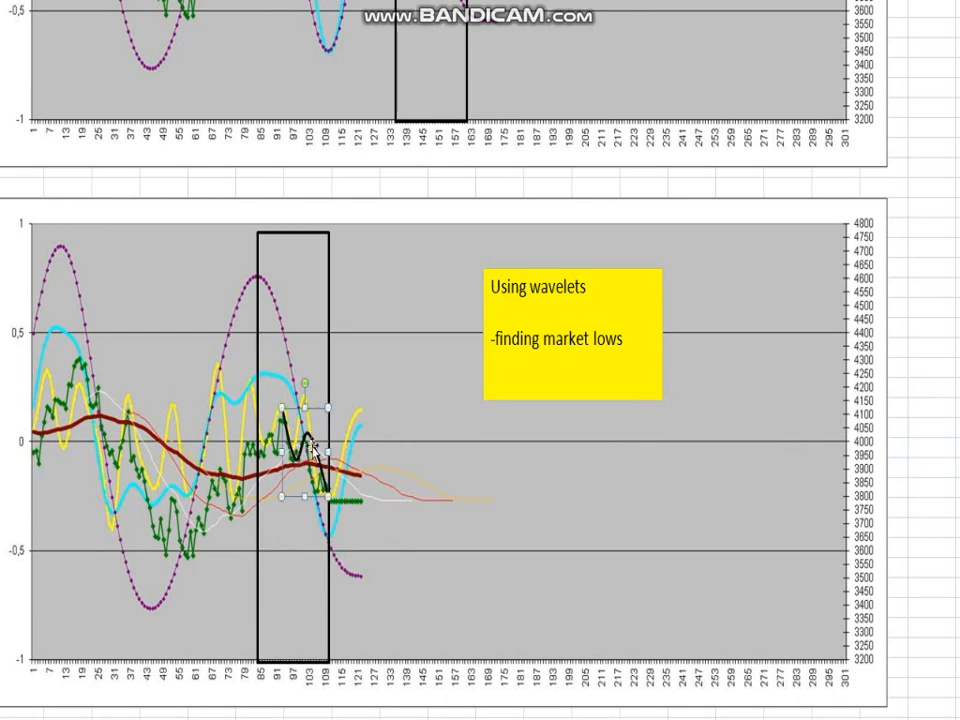
Fit the wave drawing inside the timing rectangle over the green price series
drag(300, 455, 470, 490)
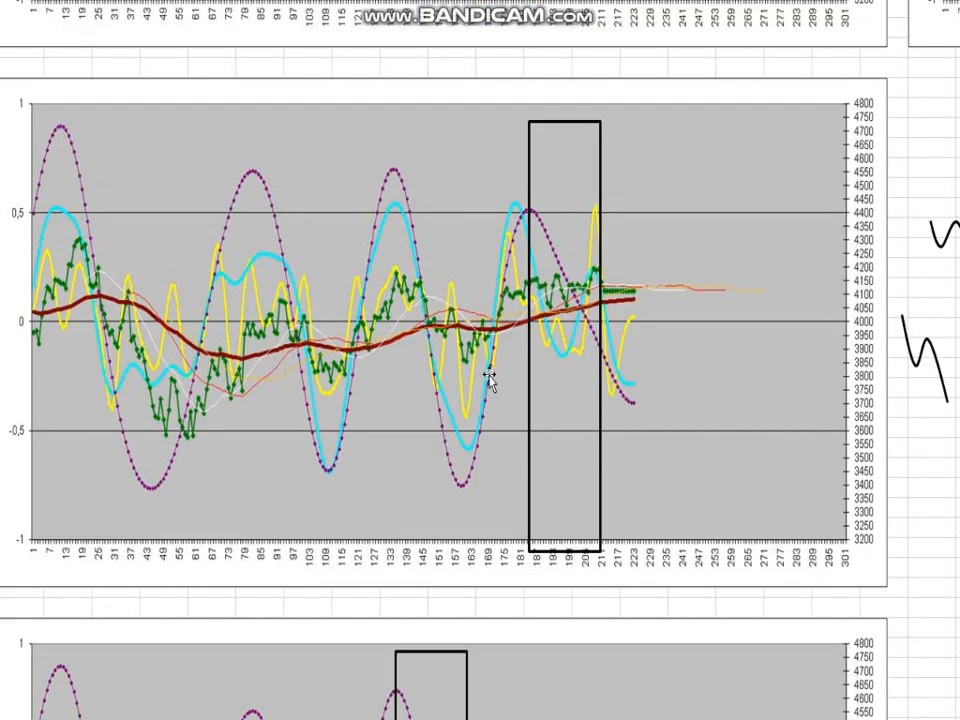
mouse_move(525, 390)
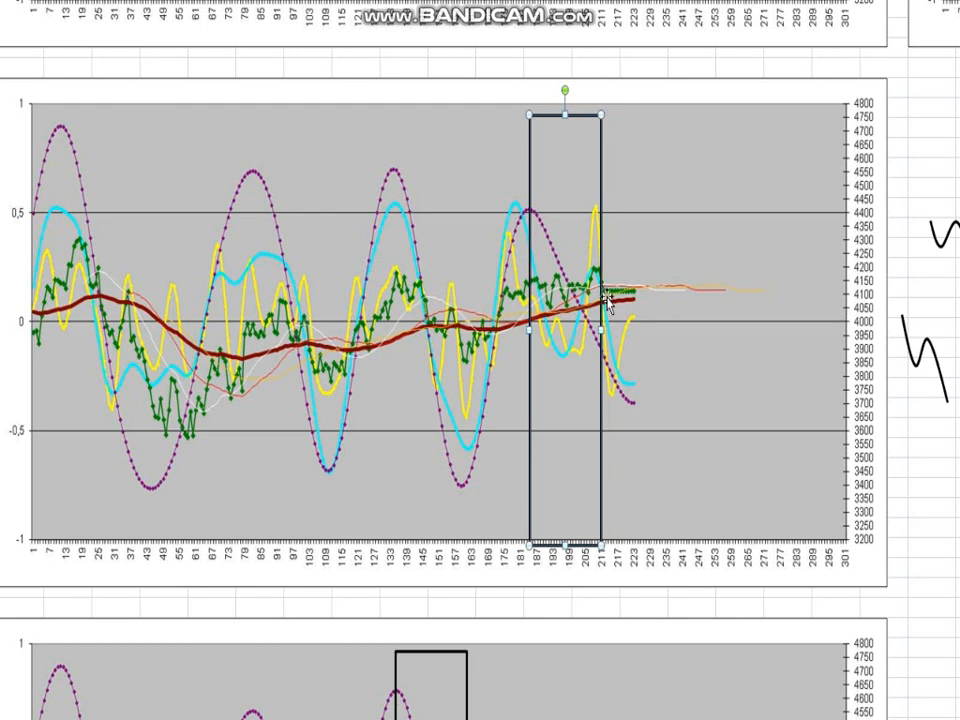
mouse_move(545, 285)
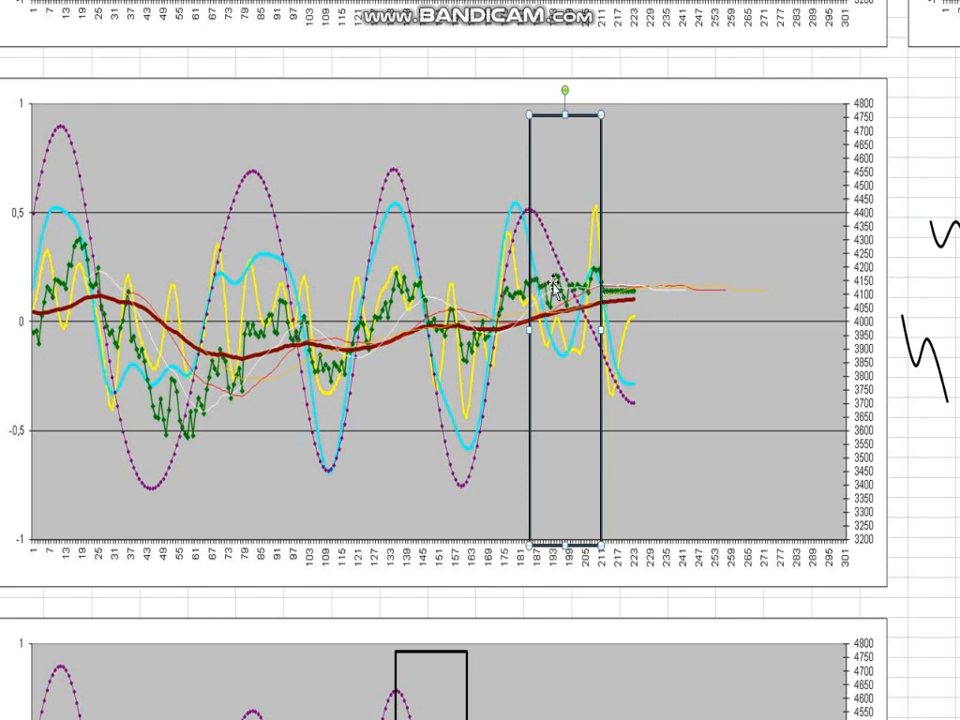
mouse_move(558, 305)
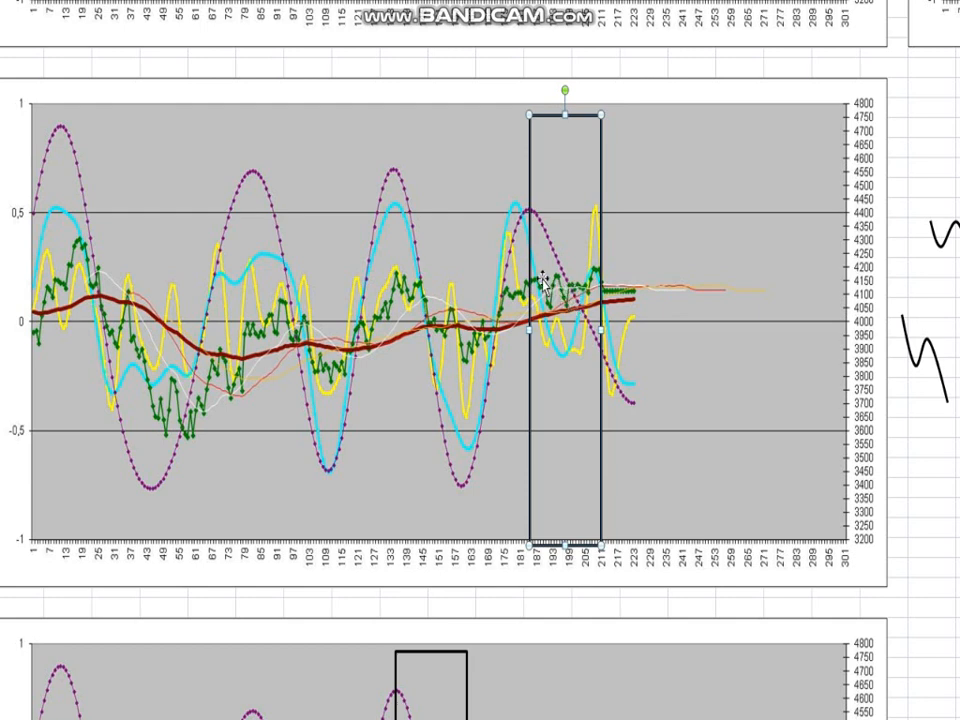
mouse_move(690, 280)
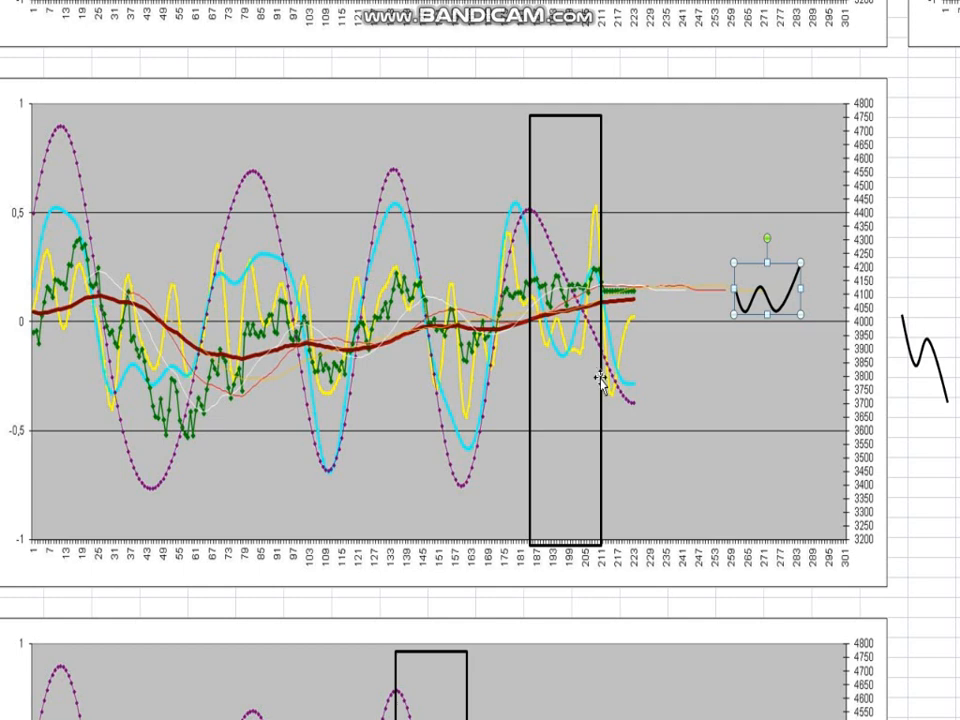
mouse_move(610, 300)
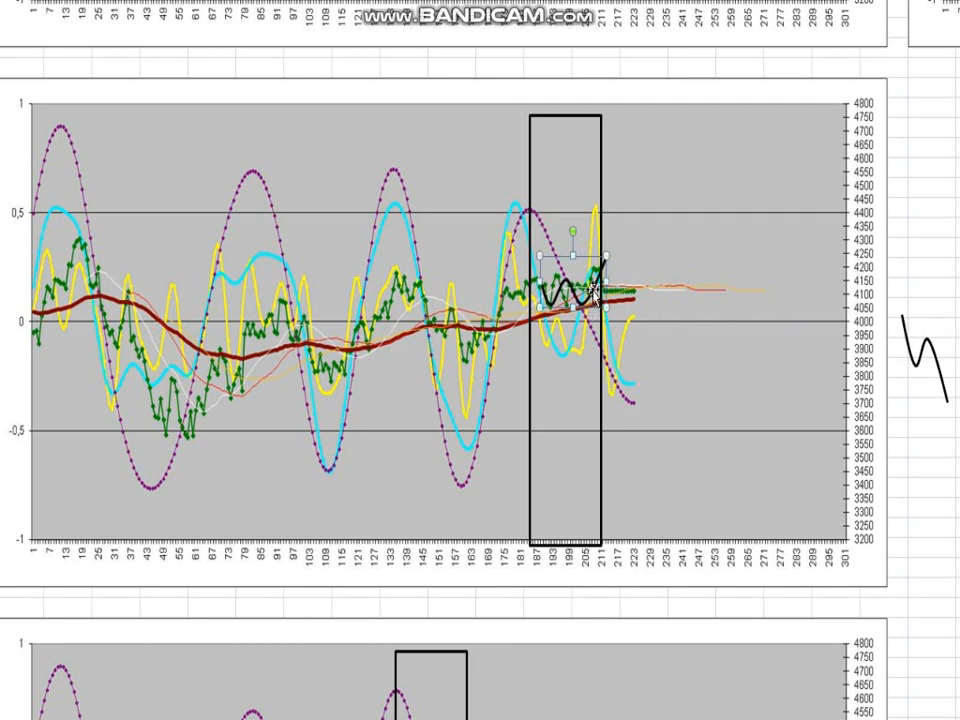
Move the W-shaped wave sketch into the timing rectangle over the price line
drag(575, 290, 745, 315)
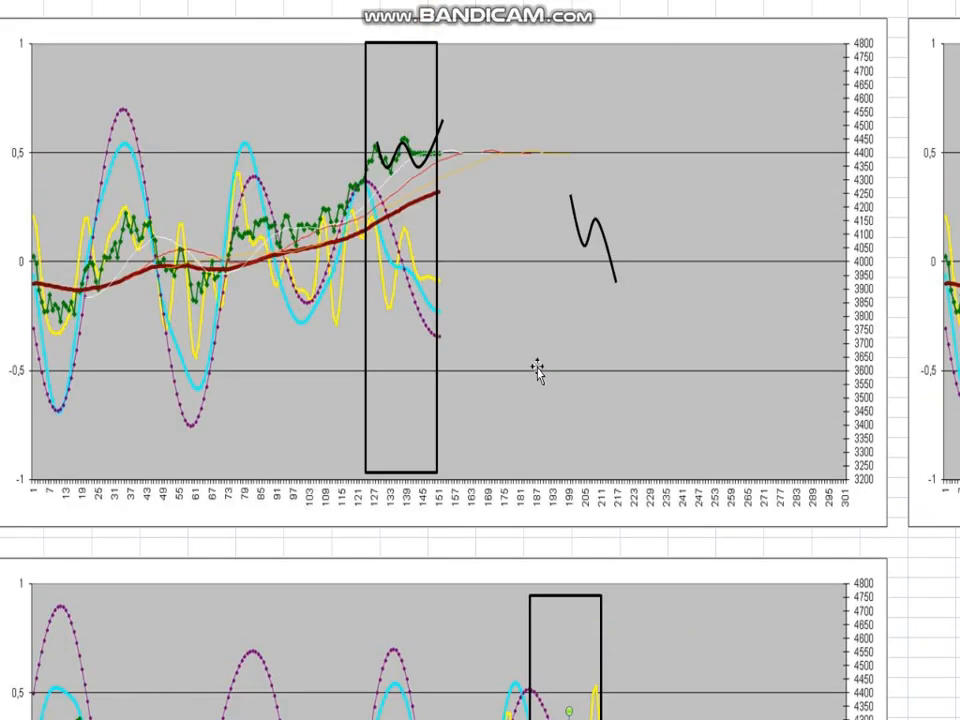
mouse_move(420, 212)
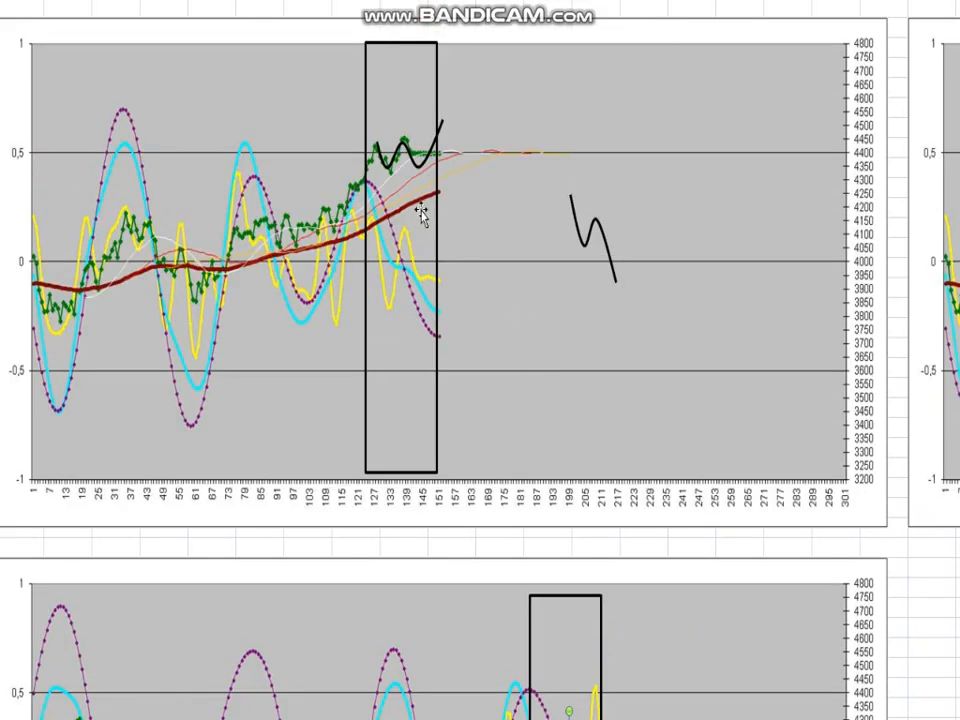
mouse_move(270, 225)
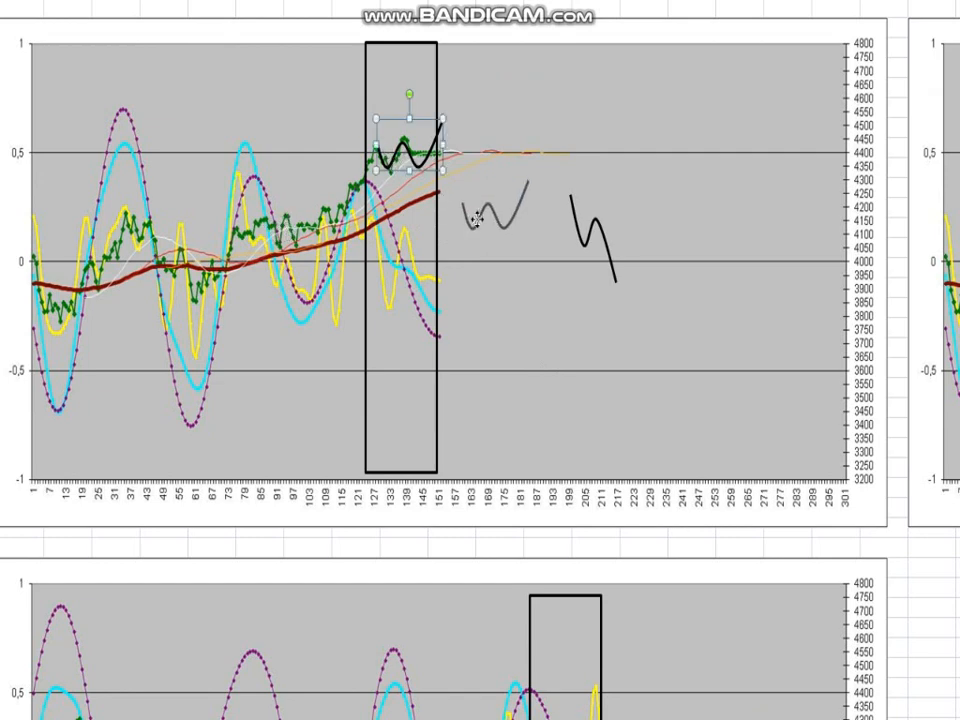
Move the W shape out of the rectangle and attach the S shape to its end
drag(405, 140, 545, 250)
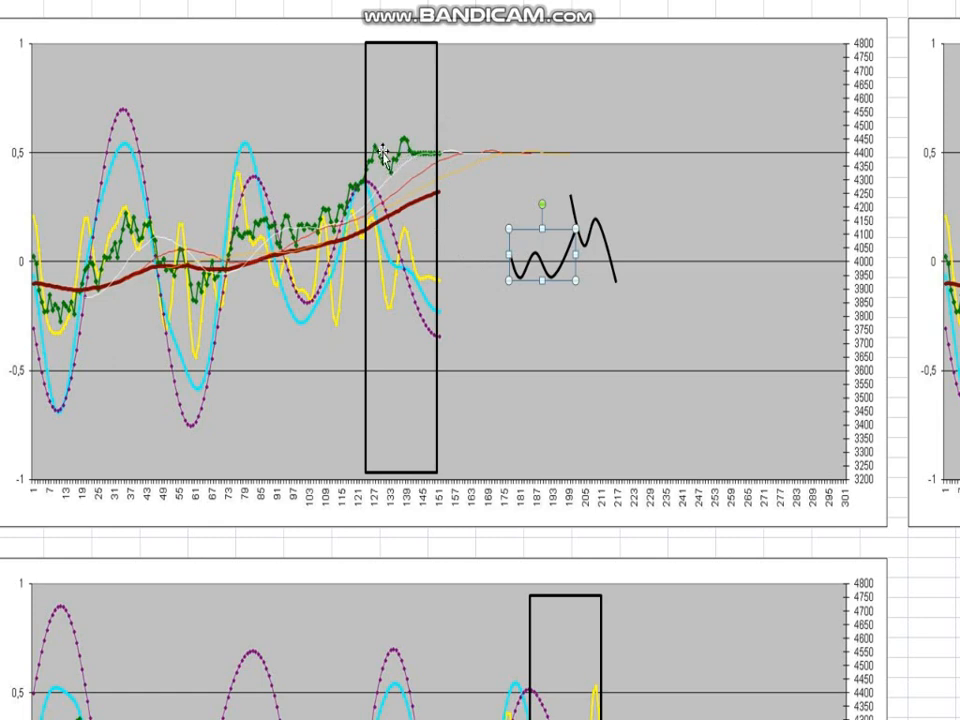
drag(555, 240, 590, 250)
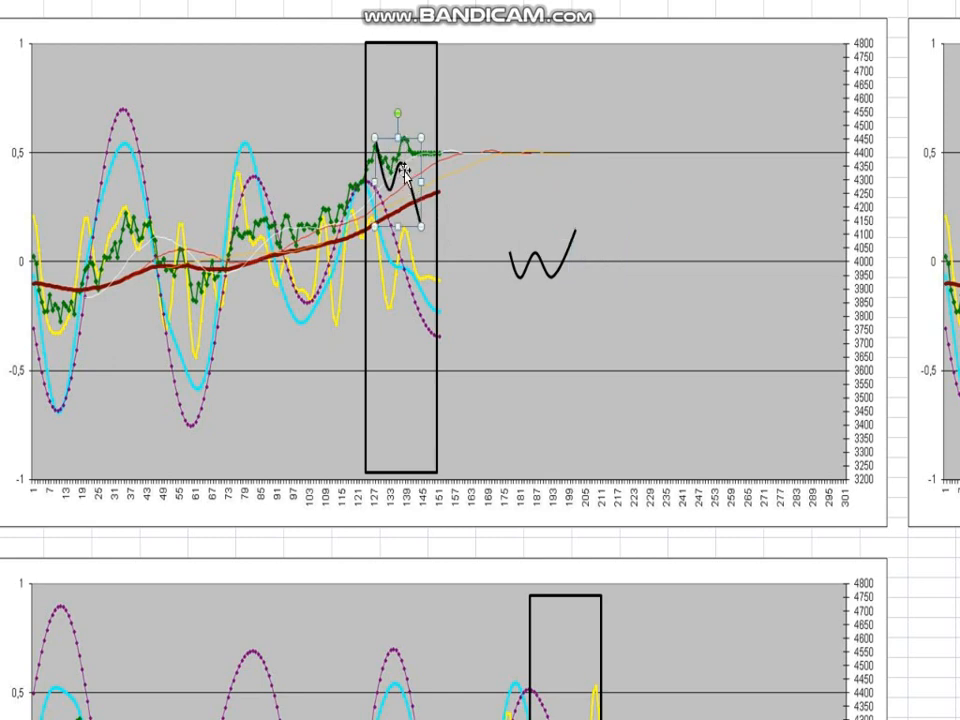
drag(395, 175, 590, 230)
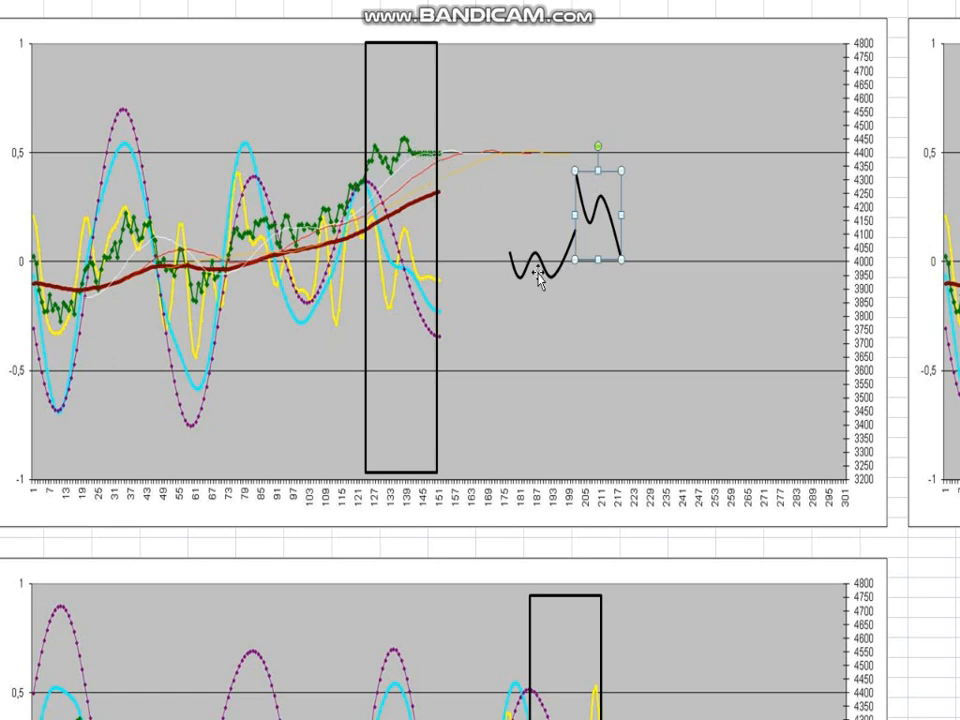
drag(590, 215, 545, 245)
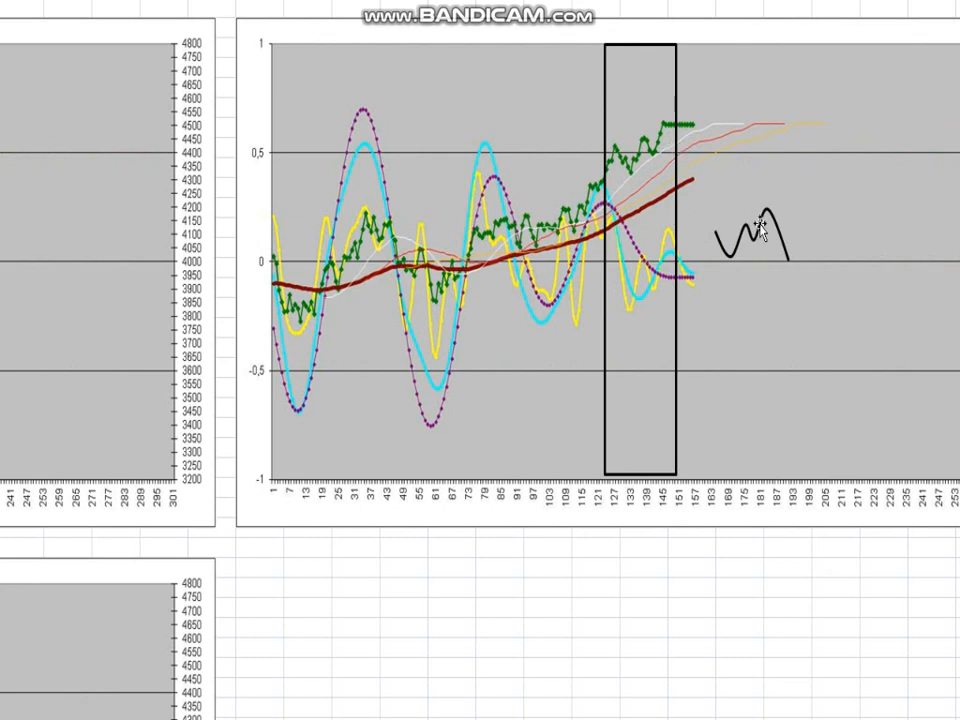
Pick up the combined wave sketch and move it onto the green price line
click(757, 248)
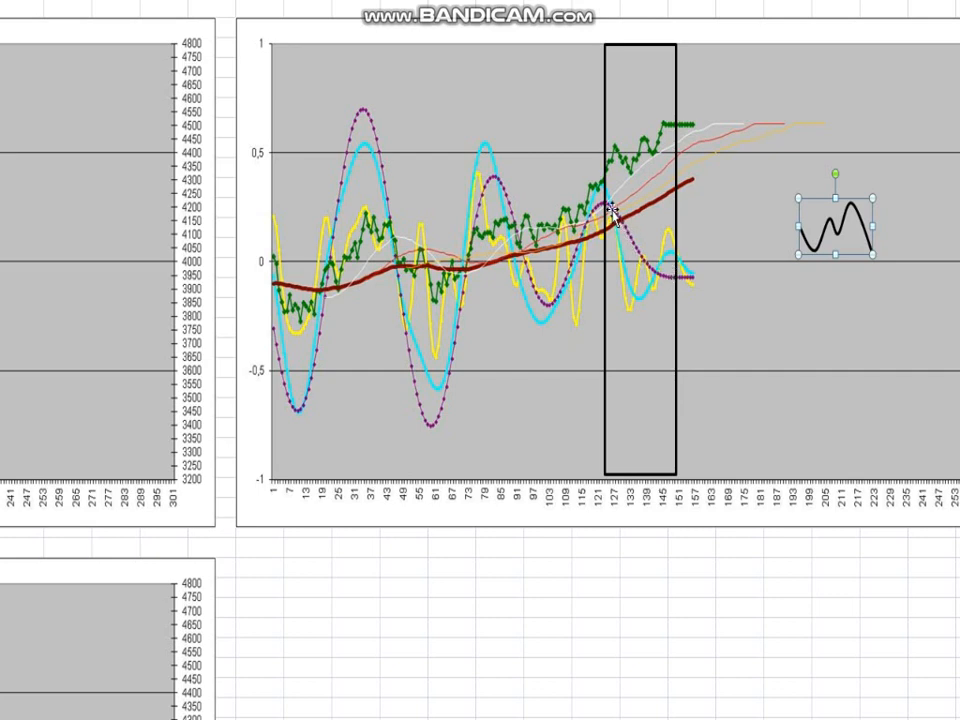
mouse_move(688, 148)
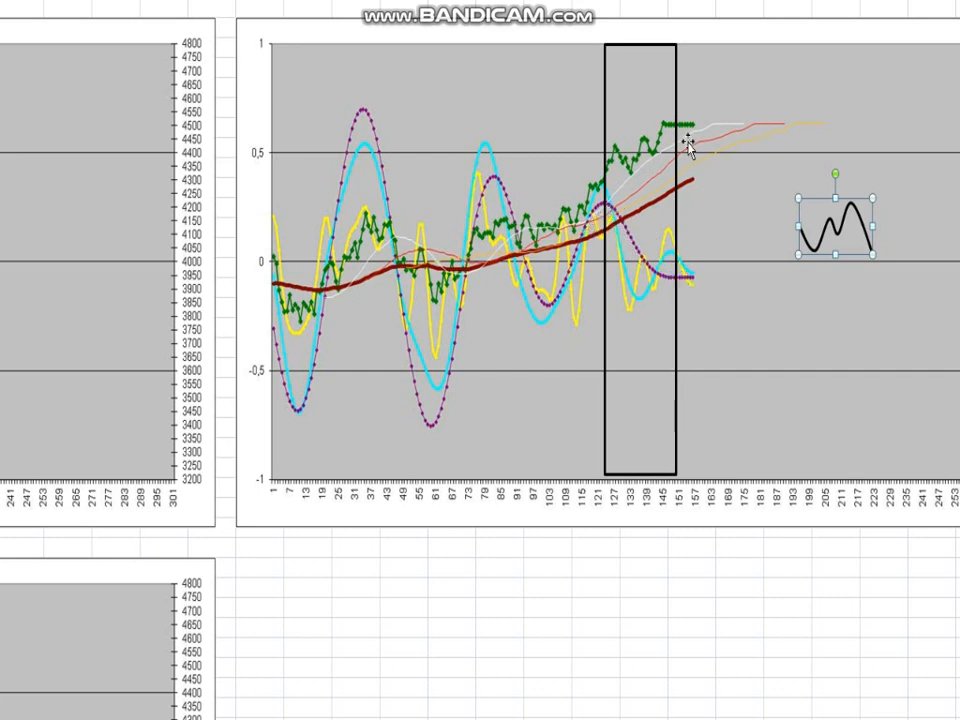
mouse_move(610, 220)
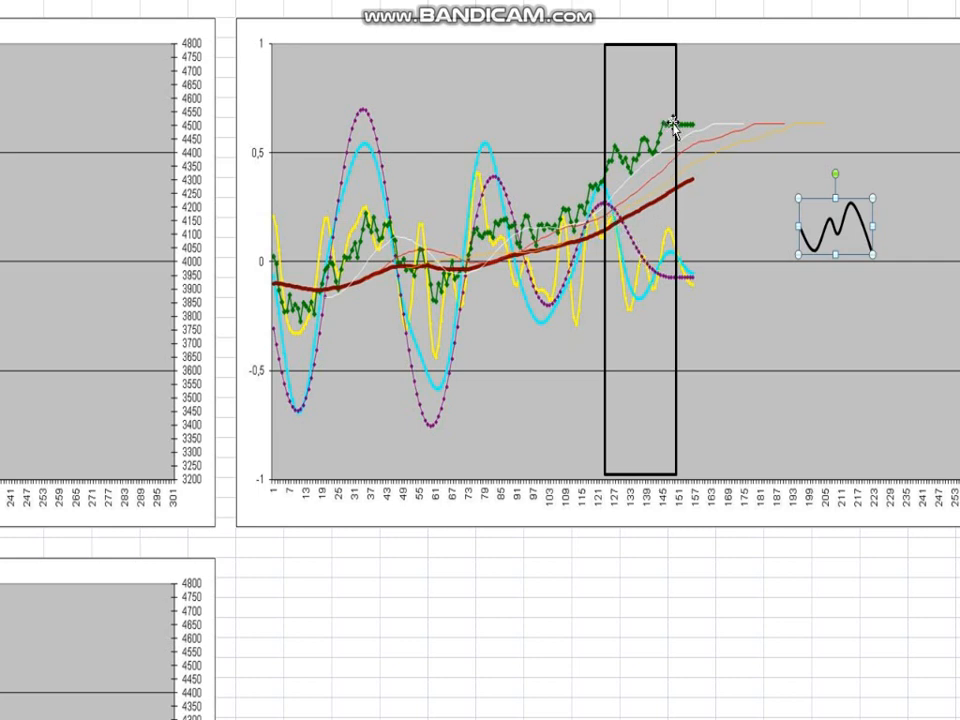
mouse_move(650, 240)
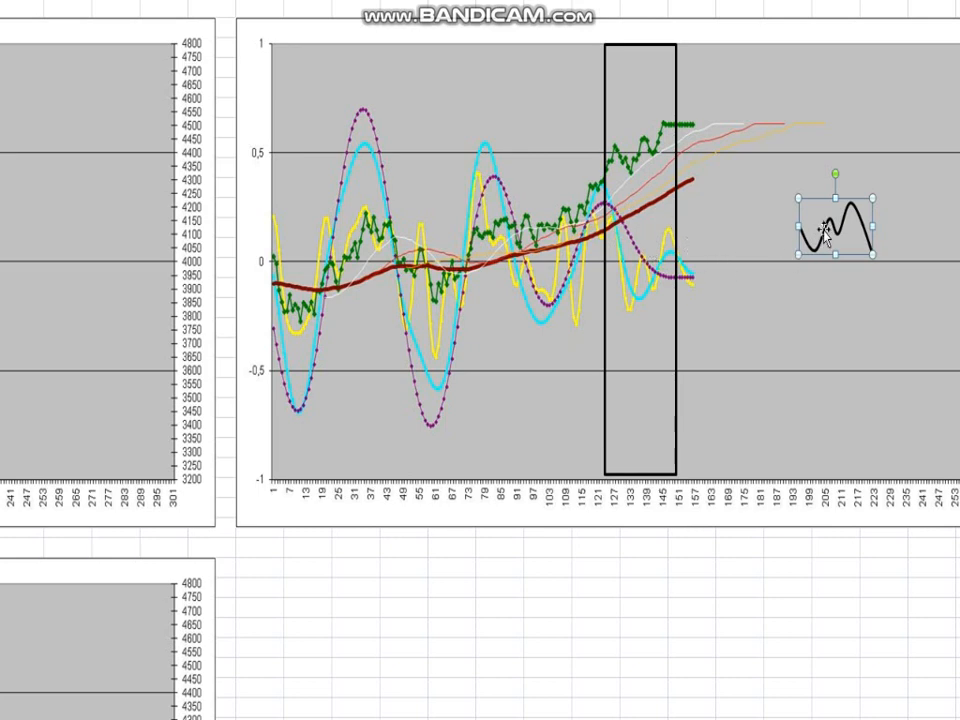
mouse_move(828, 223)
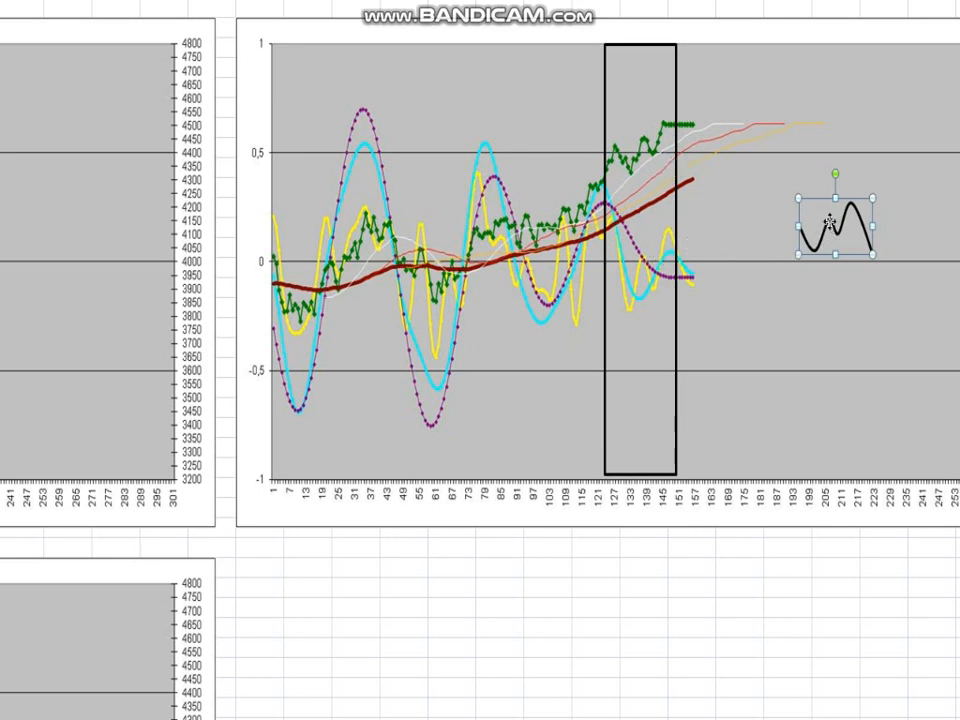
drag(835, 225, 745, 200)
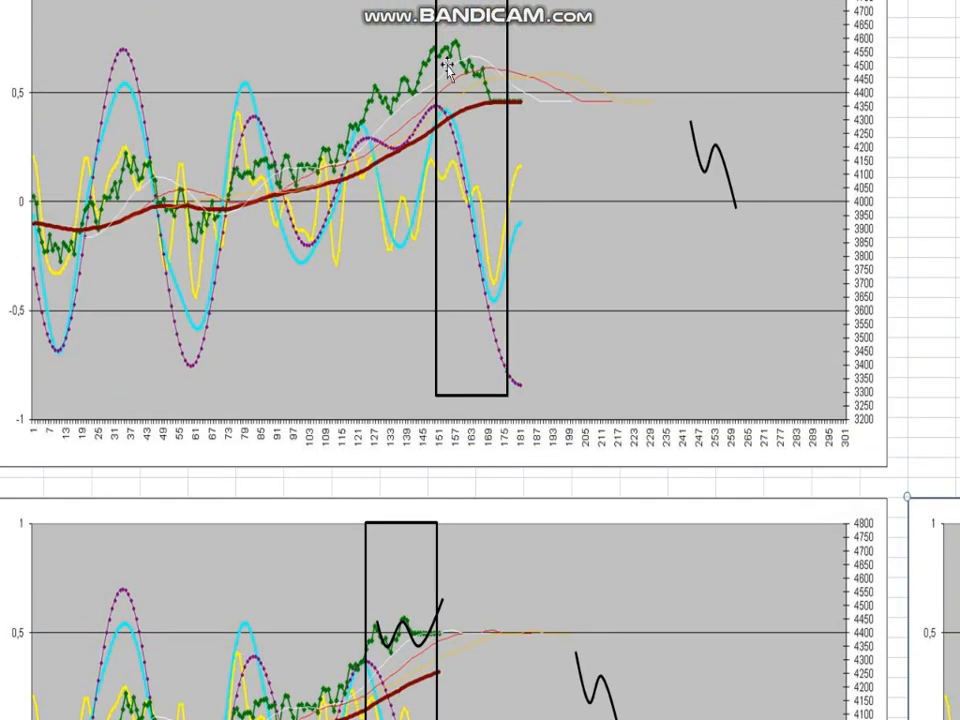
mouse_move(424, 72)
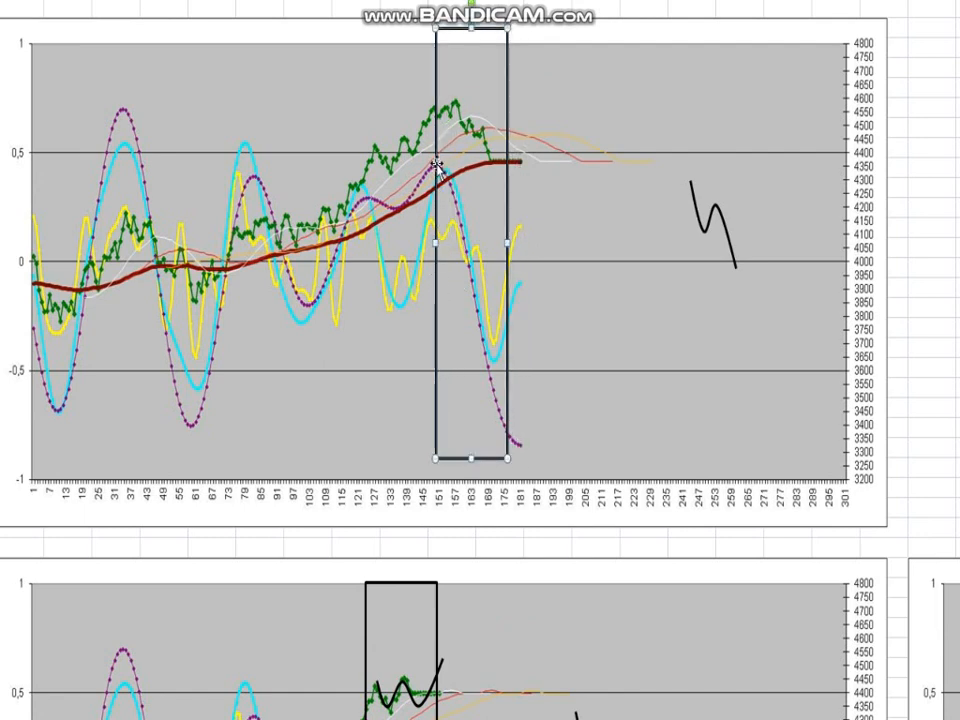
mouse_move(510, 163)
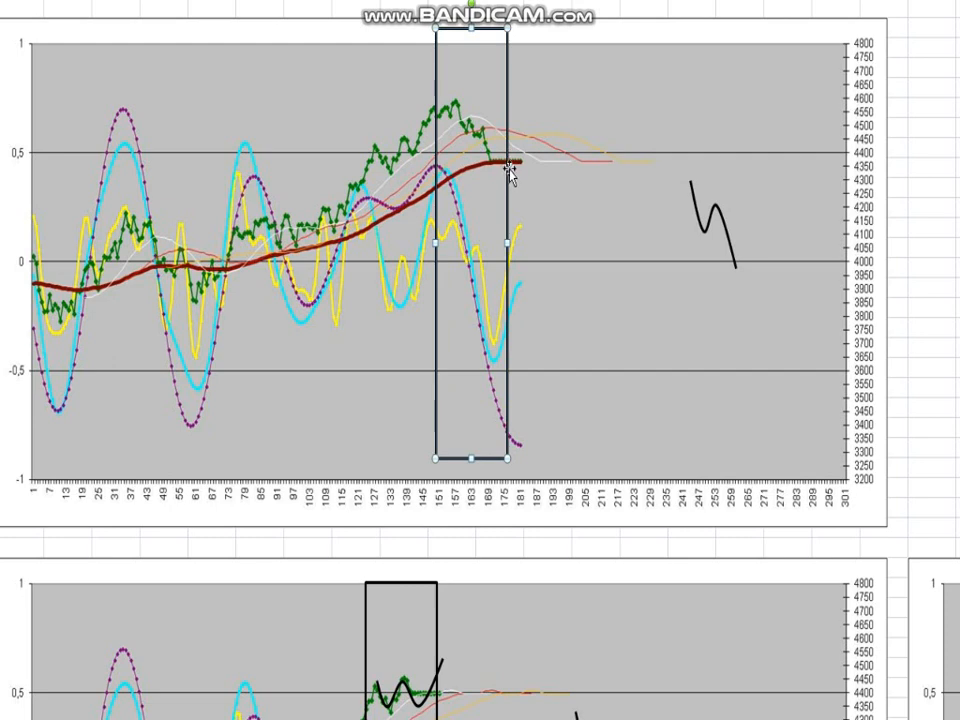
mouse_move(492, 178)
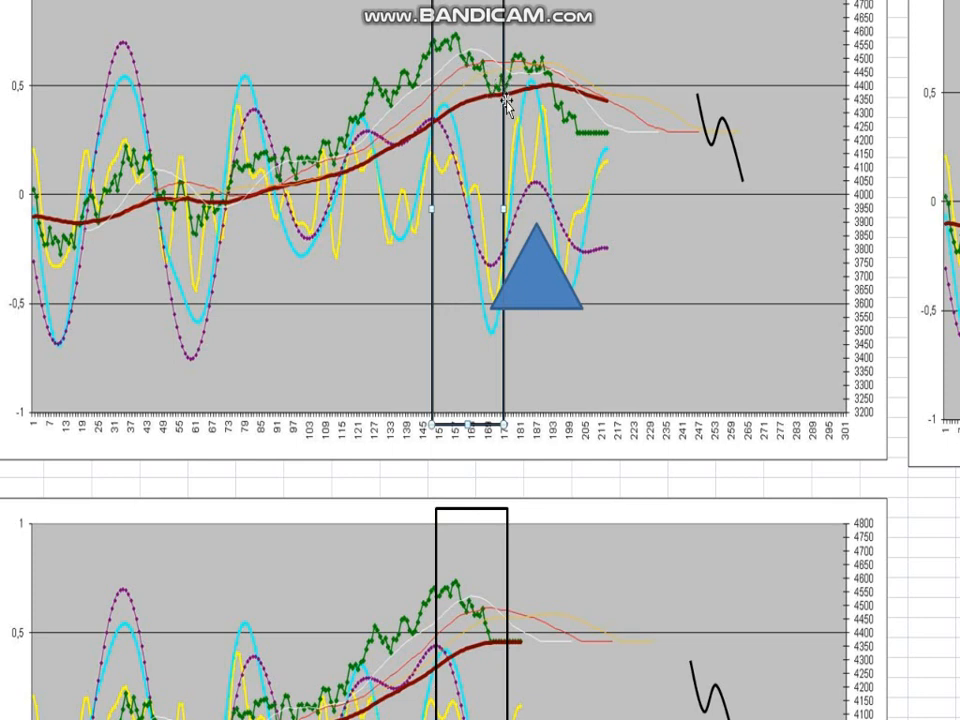
mouse_move(505, 148)
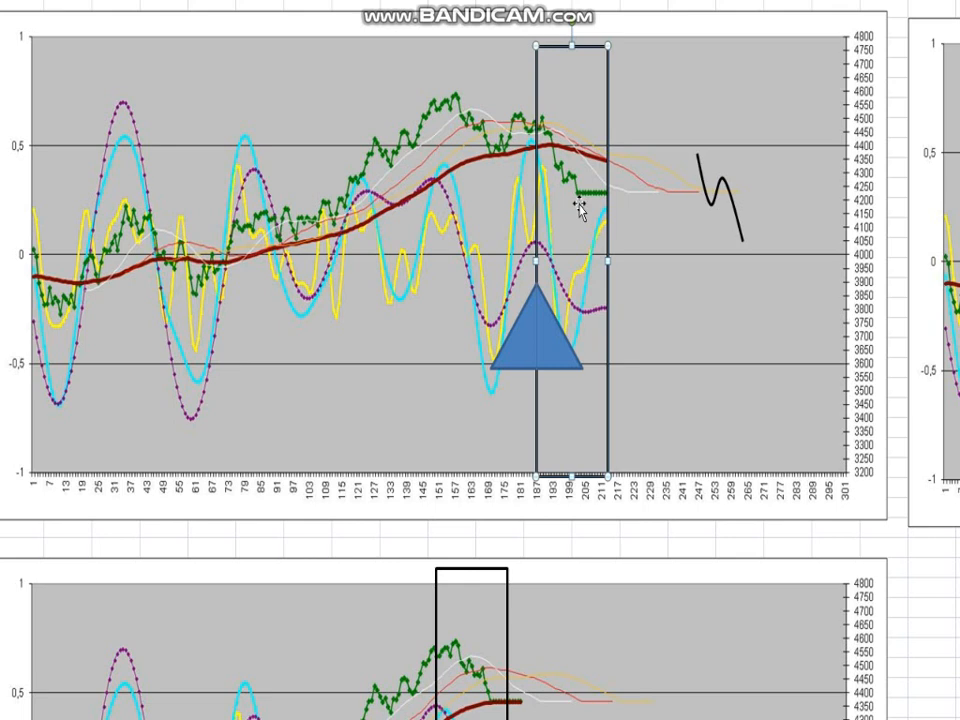
Push the ABC wave sketch further right and shift the timing rectangle to bars 205–229
click(715, 190)
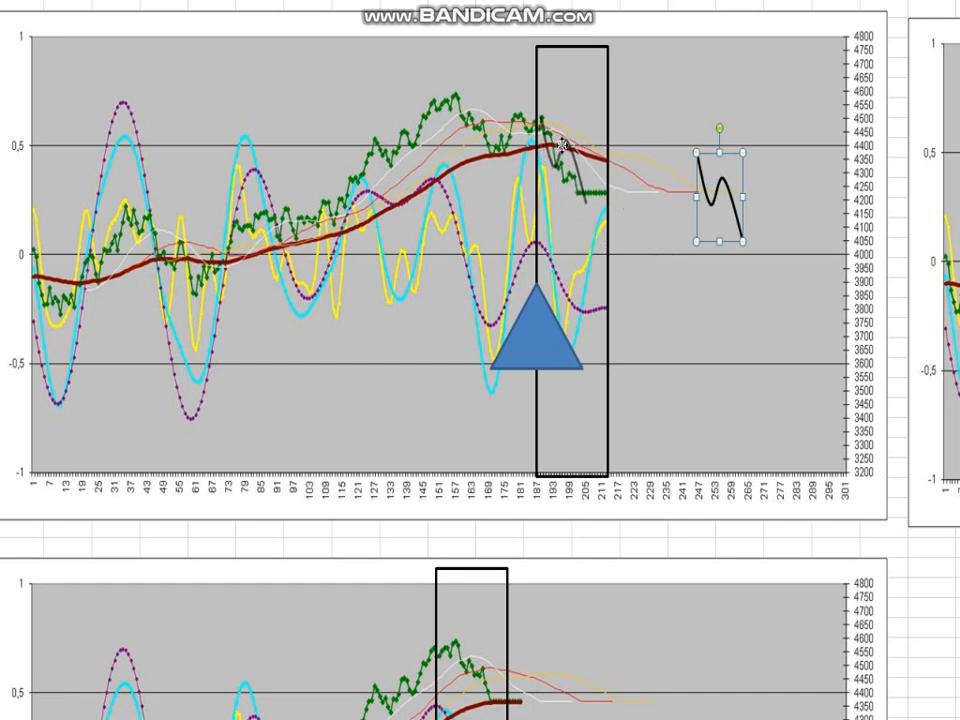
drag(715, 200, 703, 255)
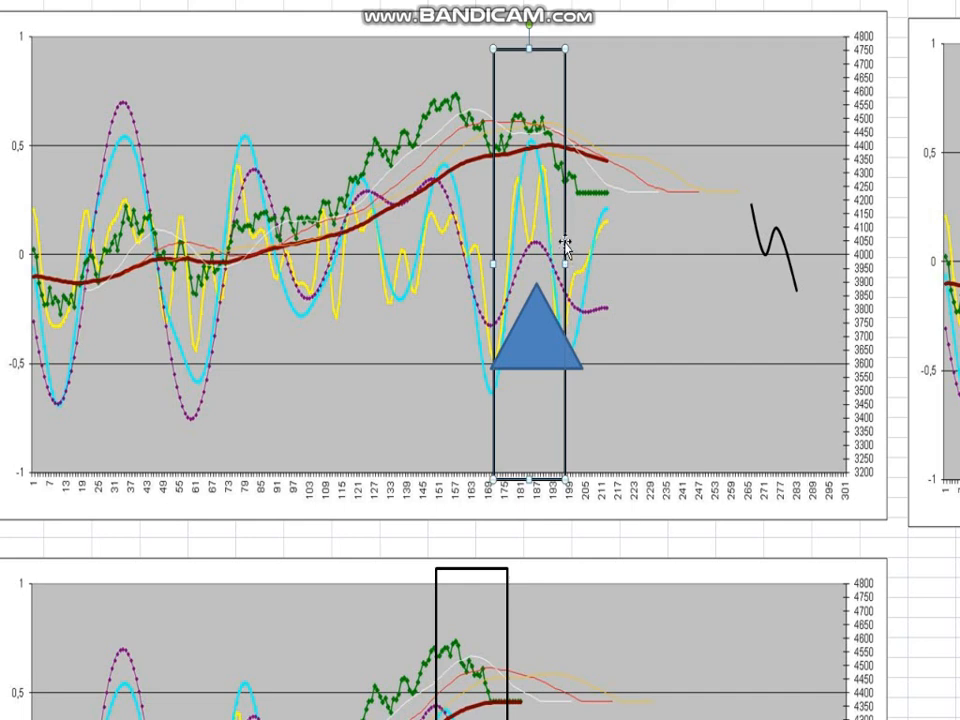
drag(530, 250, 620, 250)
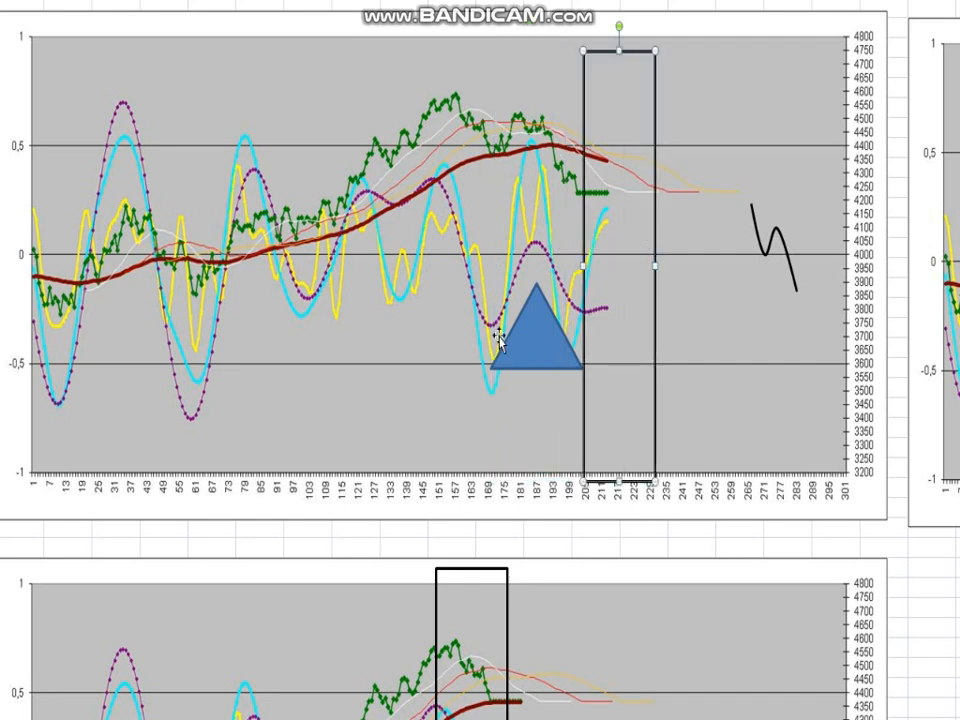
mouse_move(530, 115)
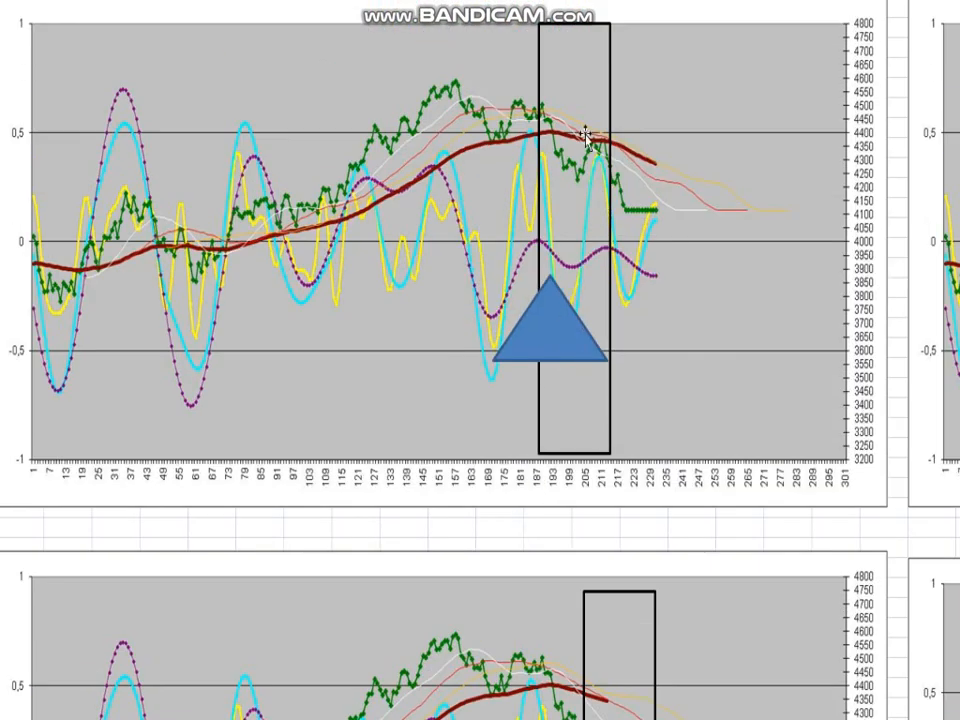
mouse_move(628, 222)
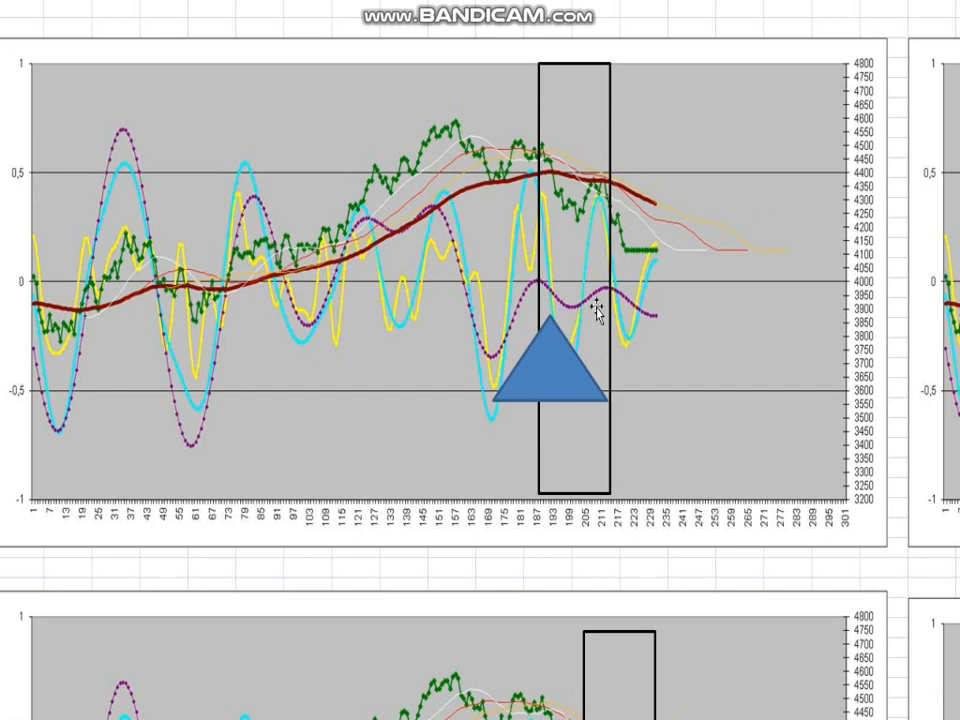
mouse_move(608, 358)
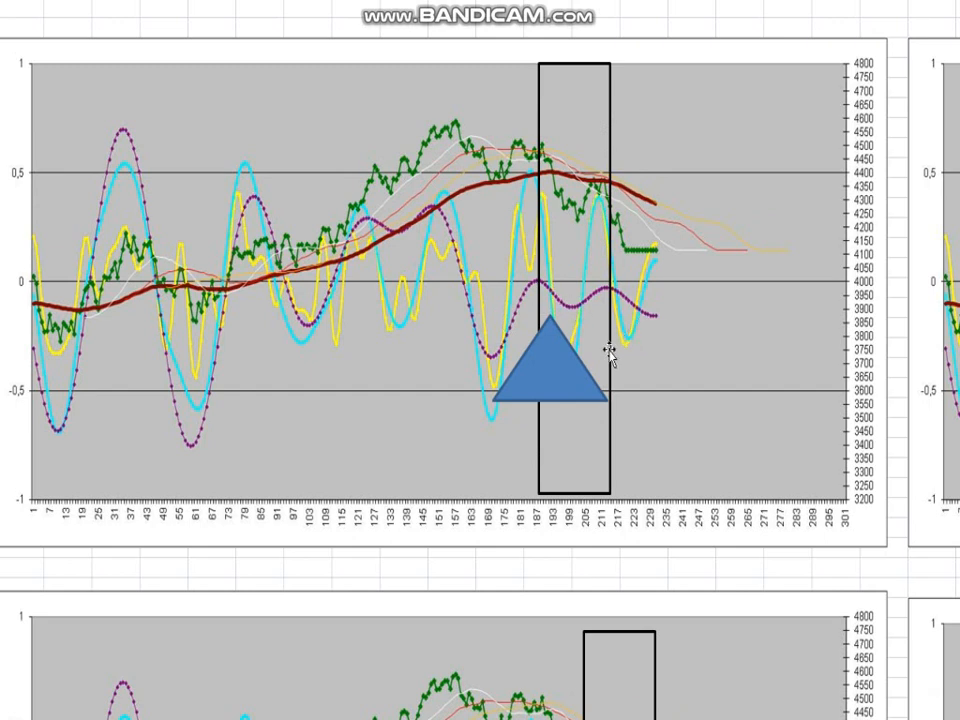
mouse_move(588, 345)
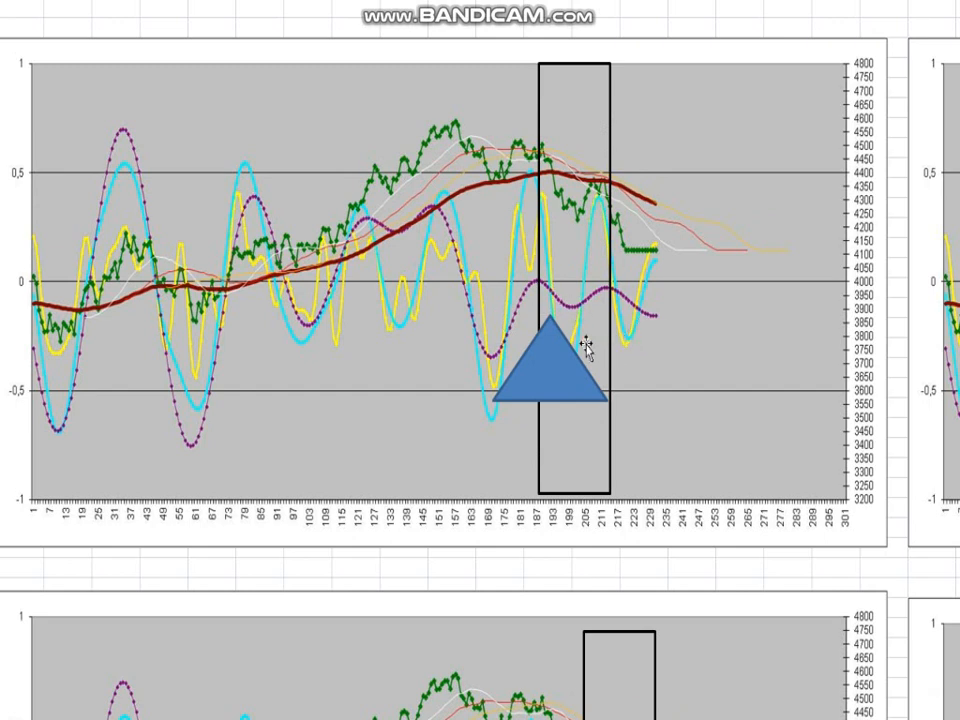
click(545, 375)
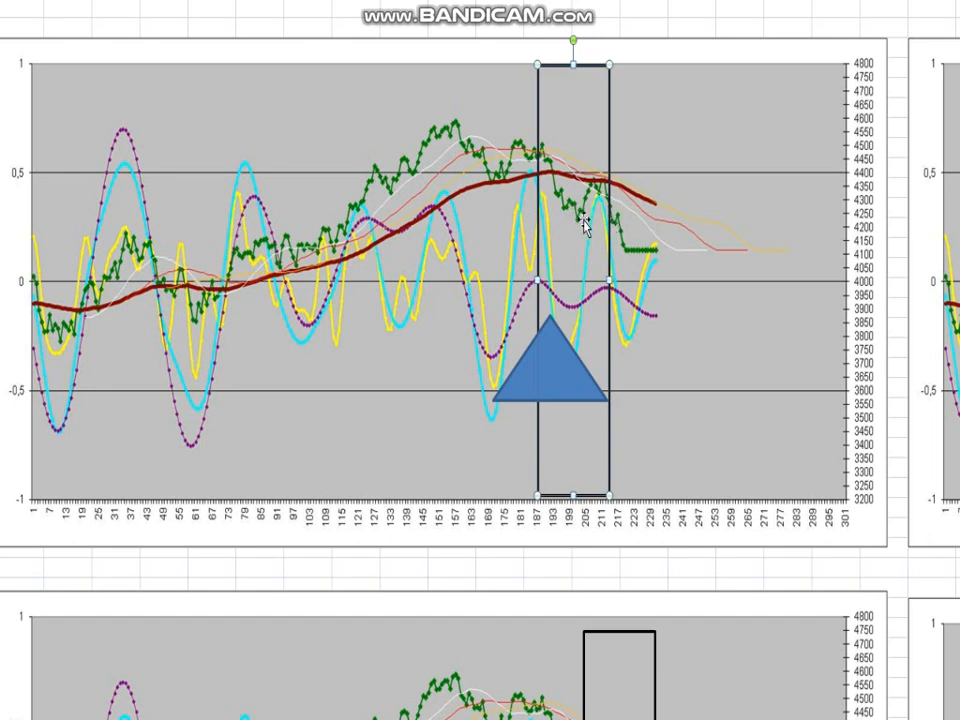
mouse_move(615, 232)
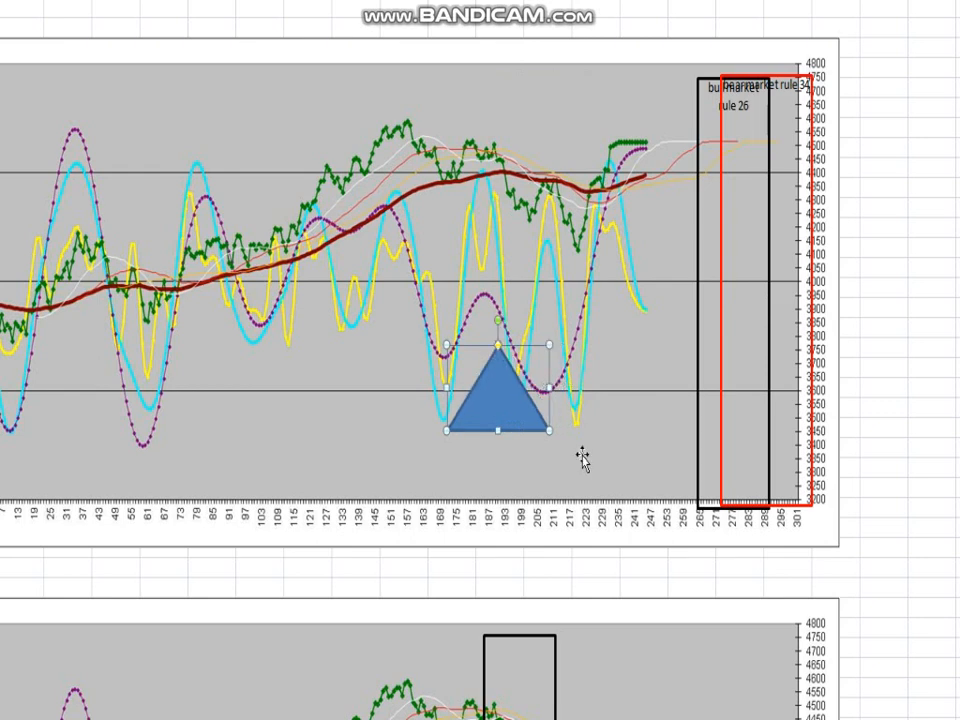
mouse_move(612, 388)
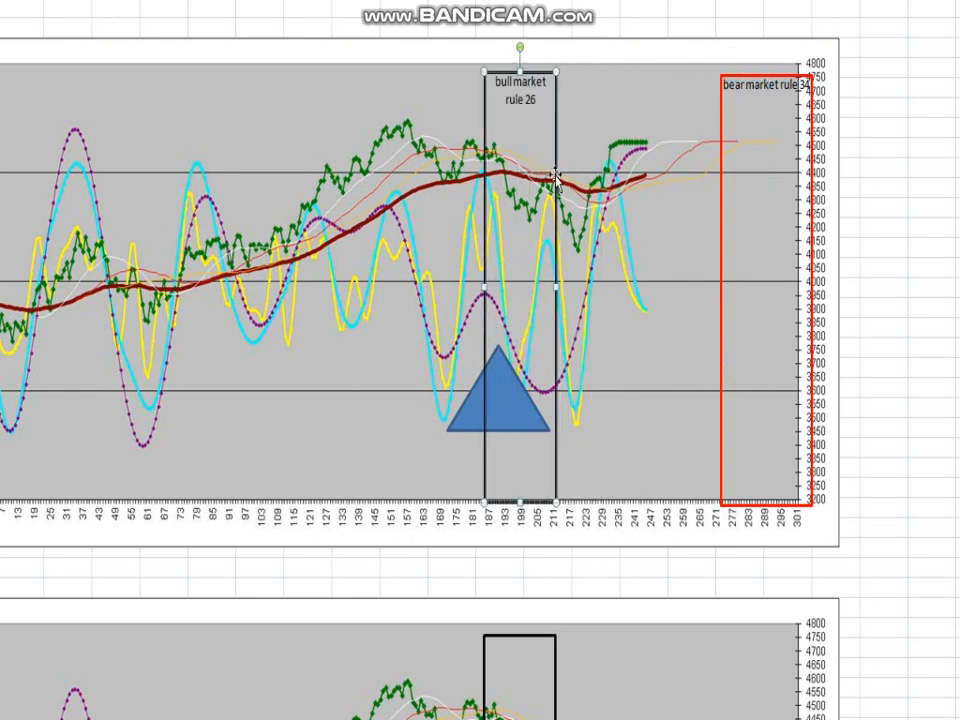
mouse_move(575, 262)
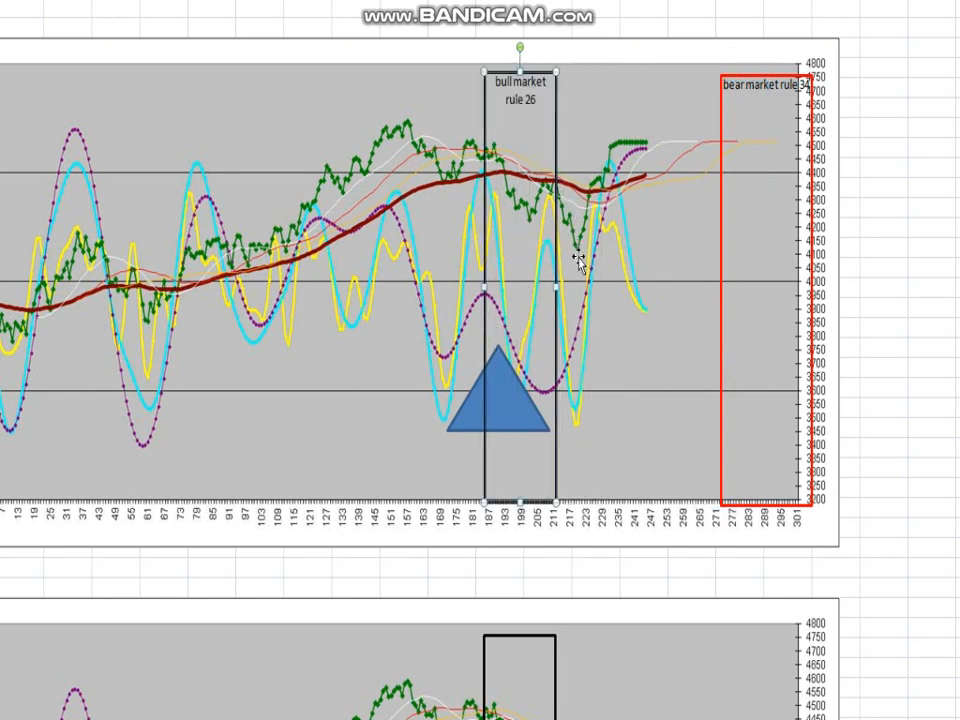
mouse_move(560, 250)
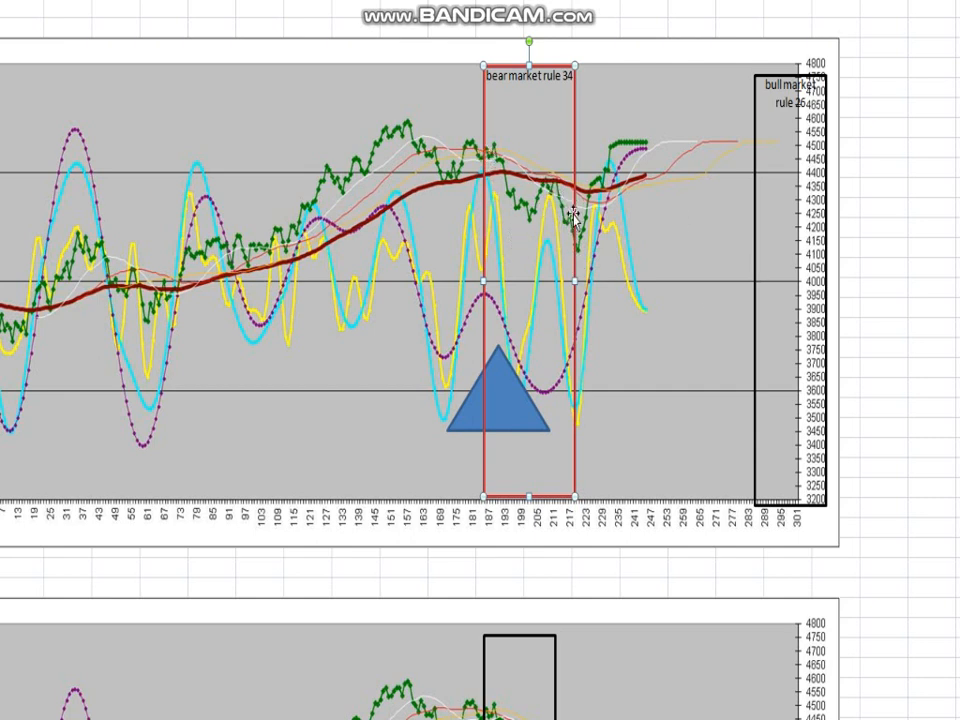
mouse_move(485, 150)
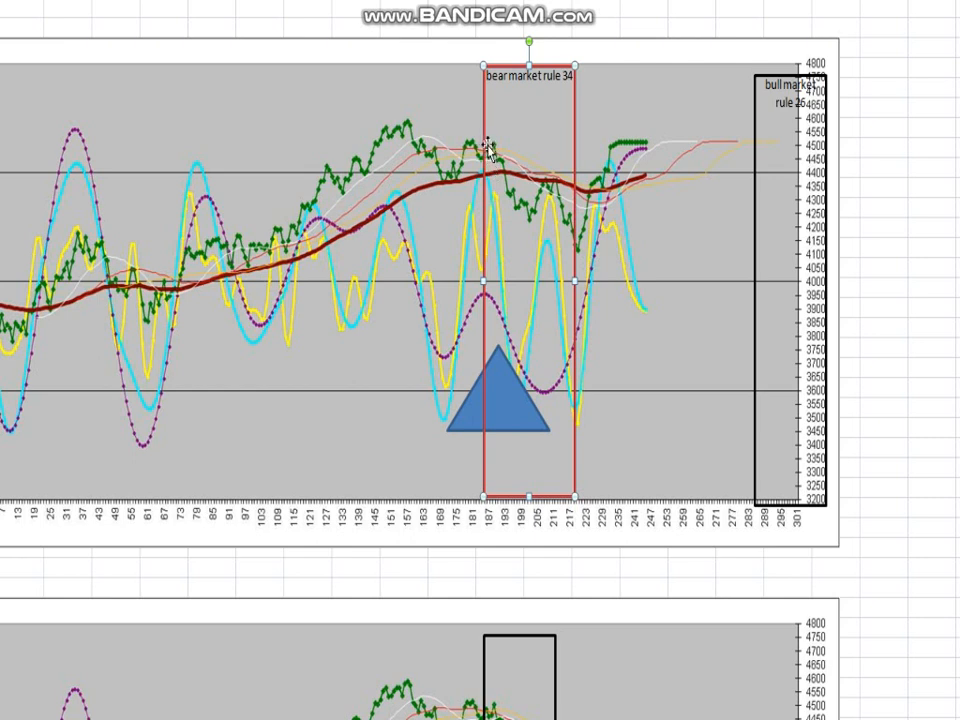
mouse_move(492, 135)
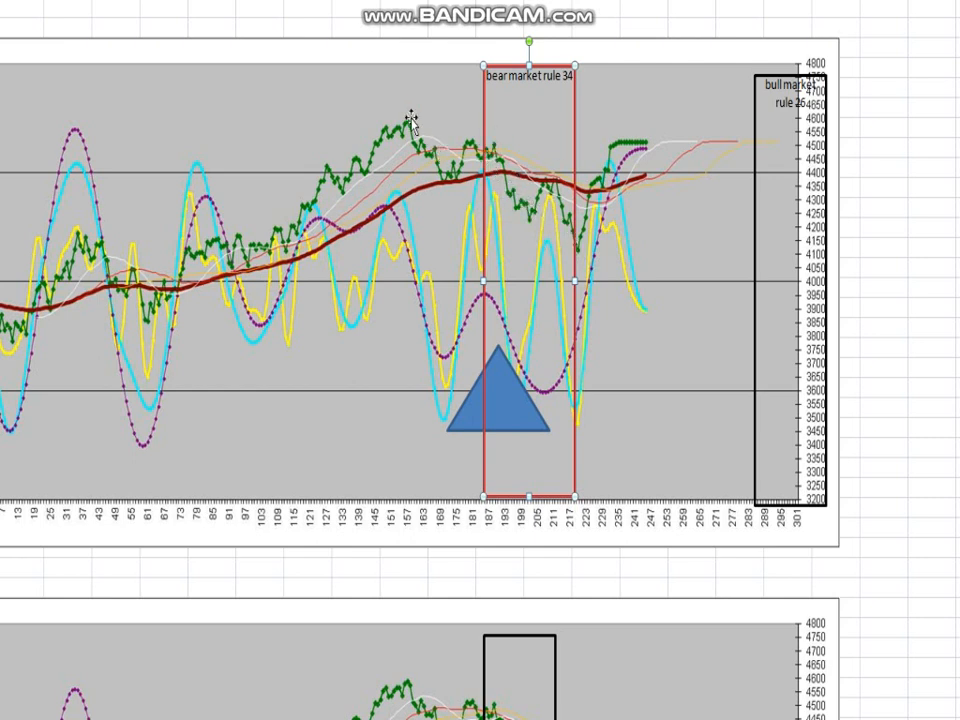
mouse_move(565, 235)
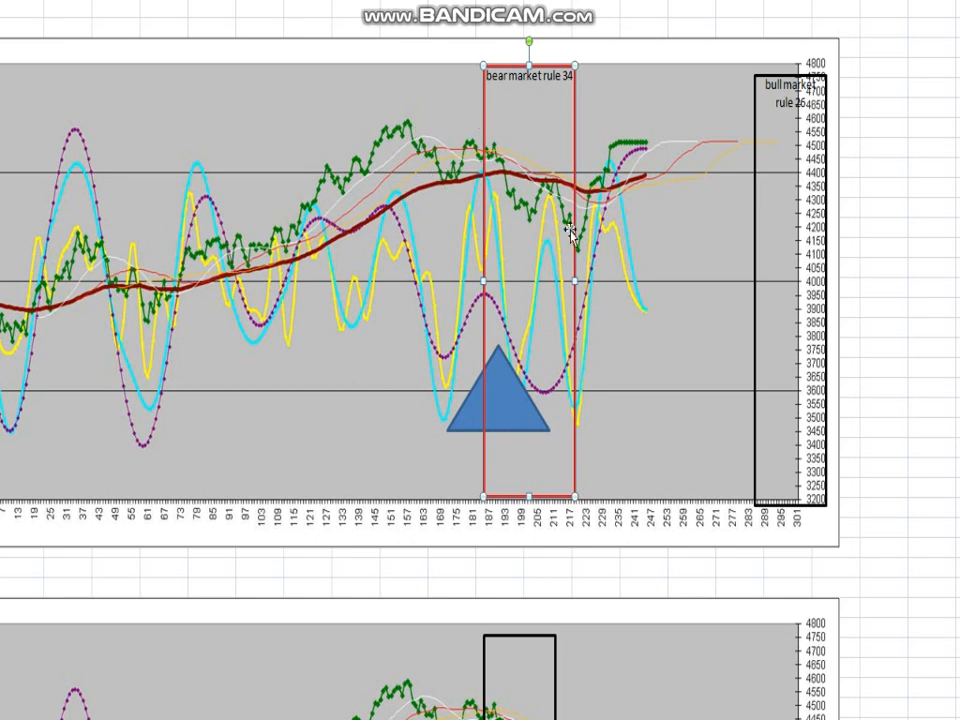
mouse_move(478, 148)
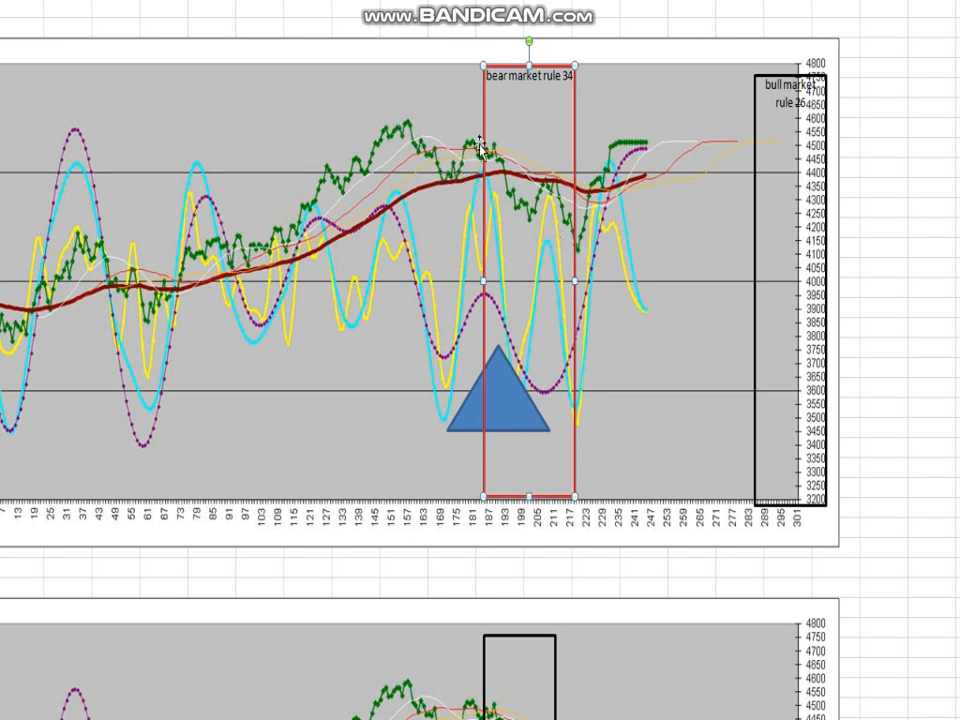
mouse_move(483, 140)
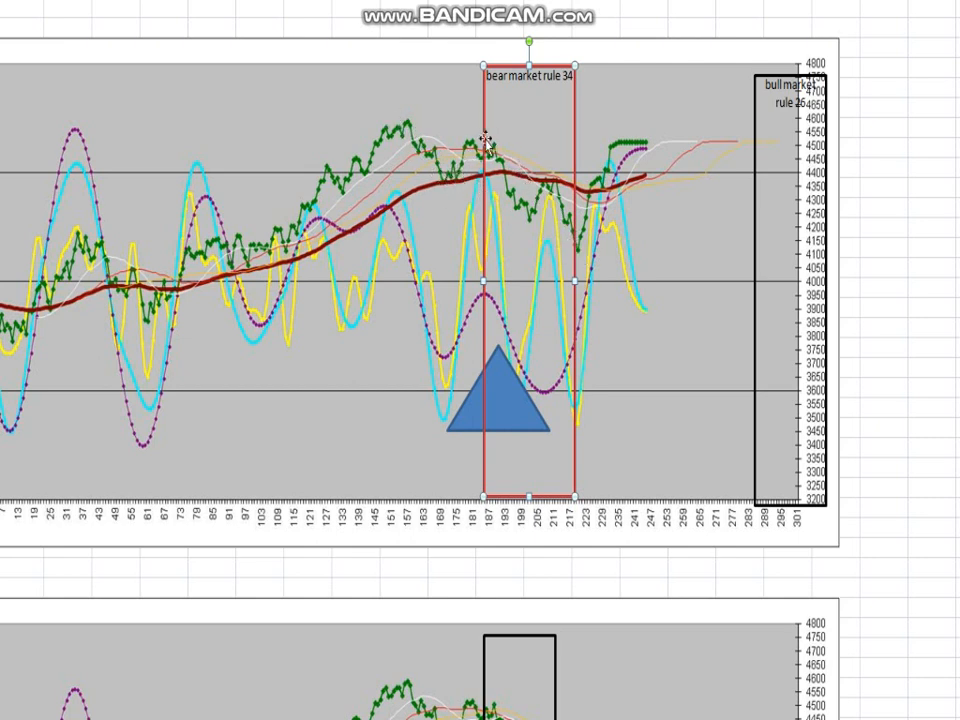
mouse_move(520, 370)
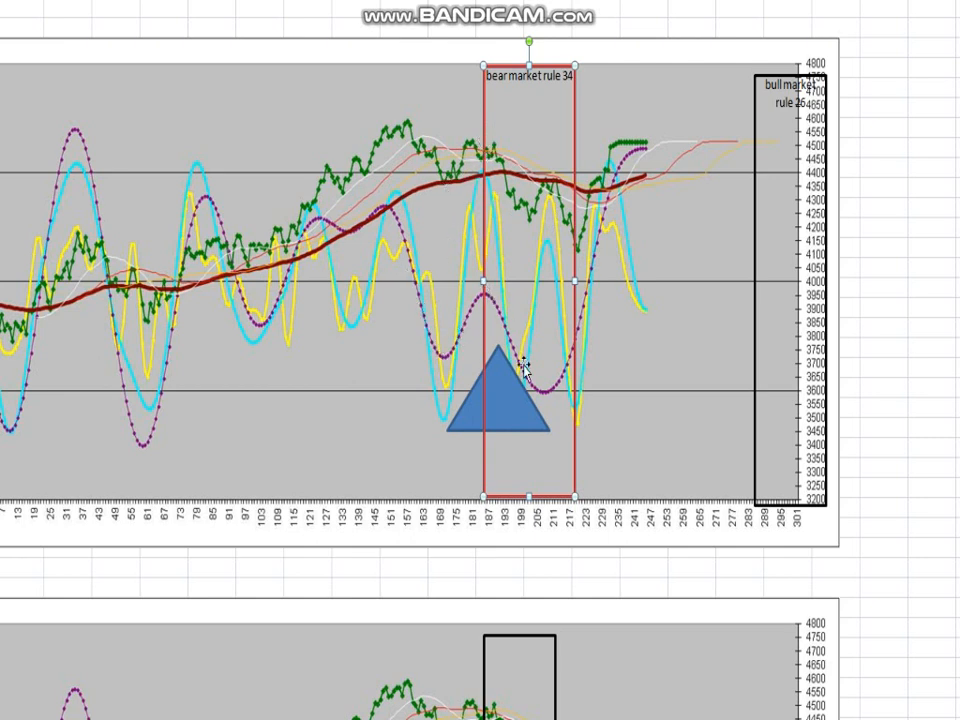
mouse_move(485, 150)
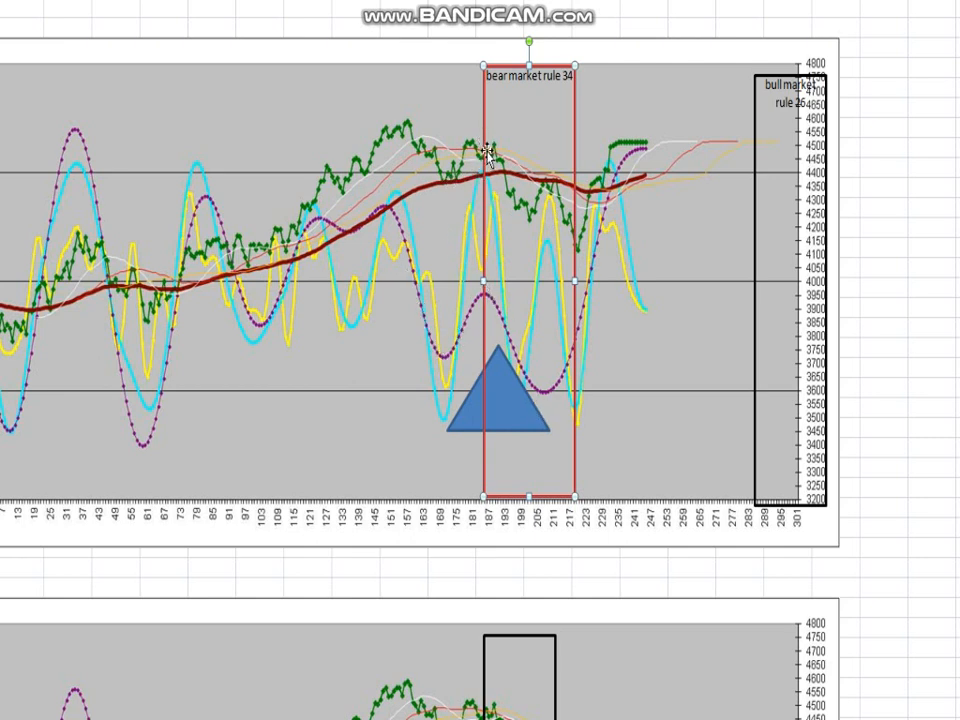